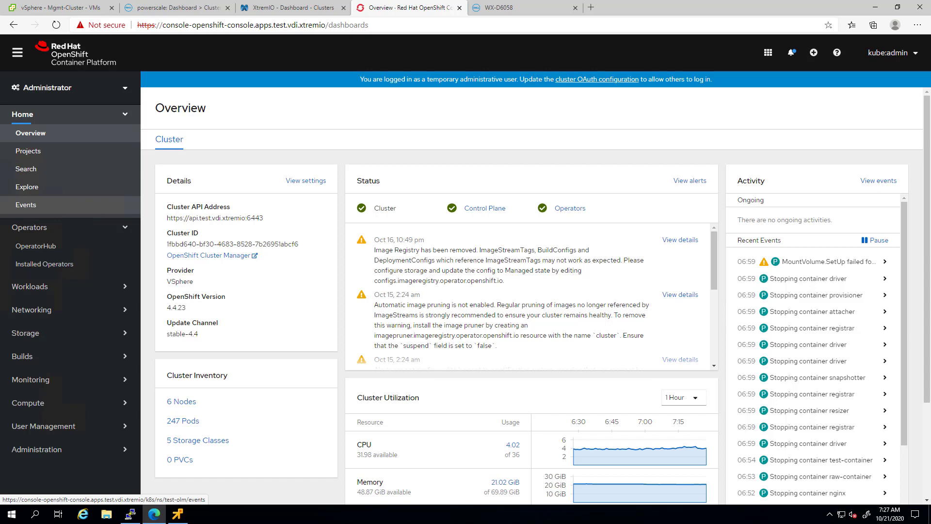
{"action": "mouse_move", "coordinate": [55, 269]}
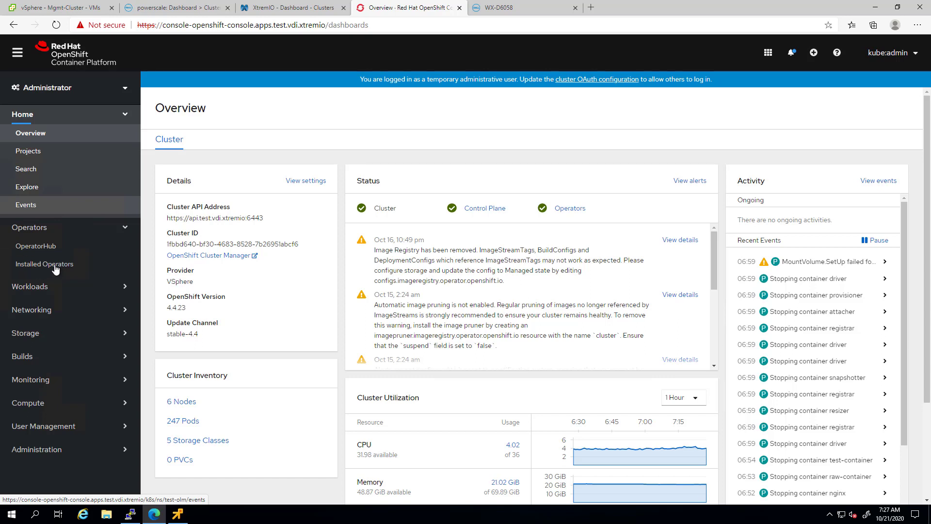
Go to Installed Operators, choose Dell CSI Operator and create a CSI Isilon Driver instance
{"action": "left_click", "coordinate": [43, 264]}
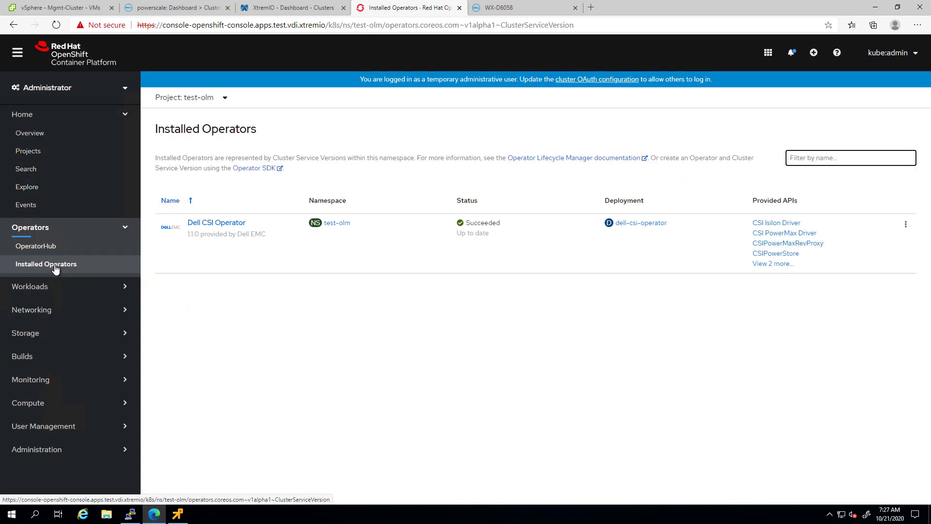
{"action": "left_click", "coordinate": [216, 222]}
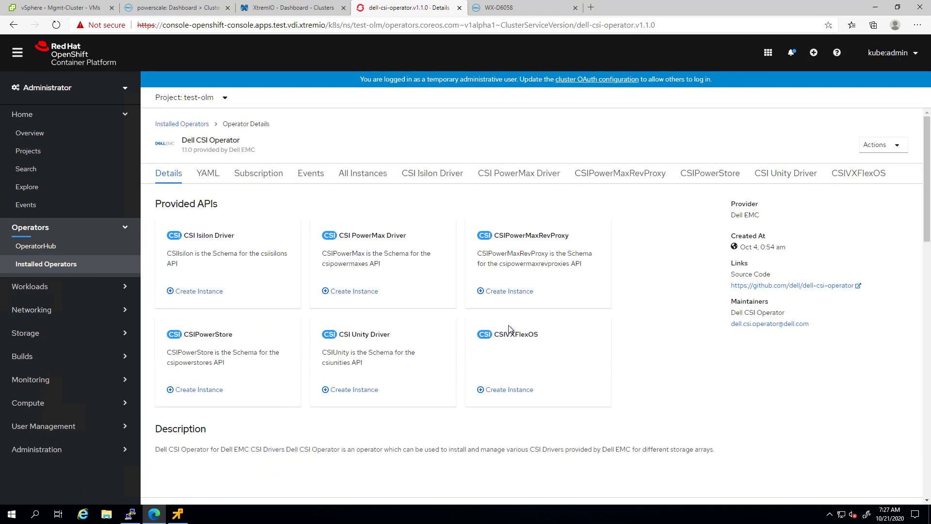
{"action": "mouse_move", "coordinate": [325, 437]}
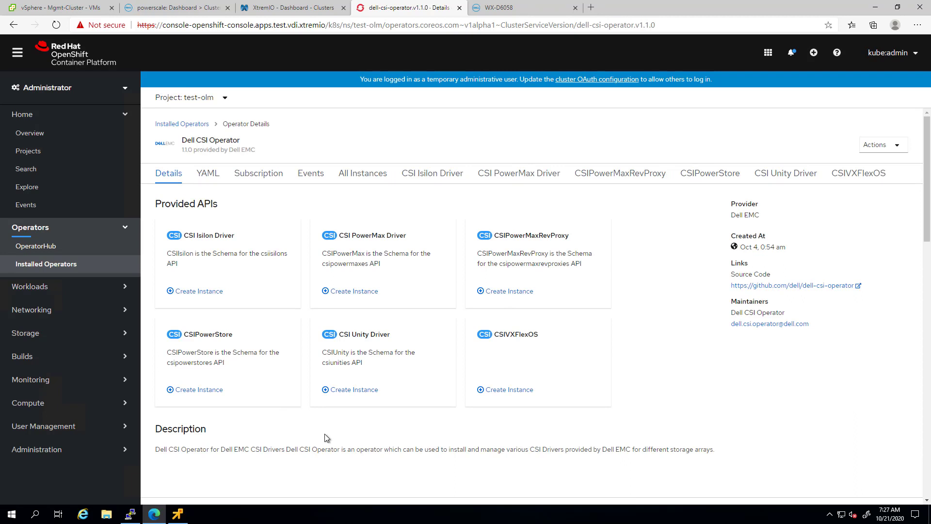
{"action": "left_click", "coordinate": [197, 291]}
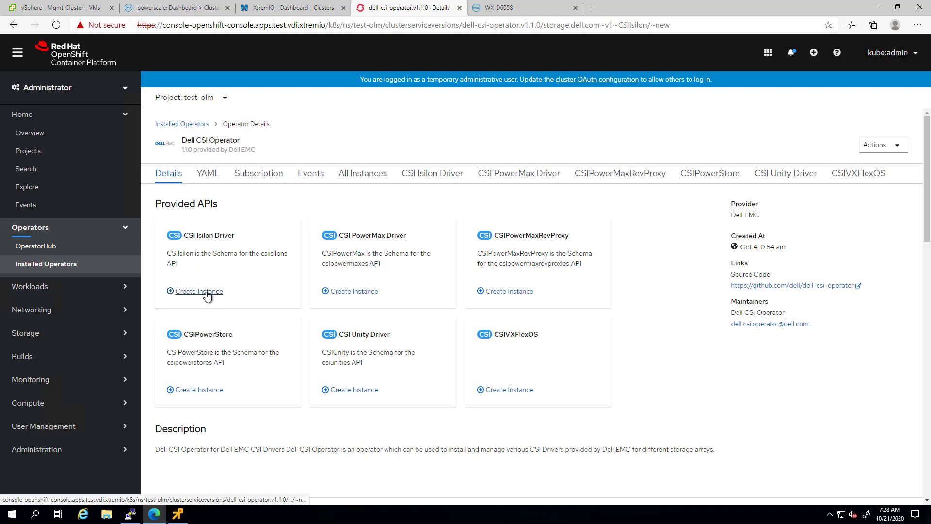
Replace the endpoint 1.1.1.1 with isilon.vdi.xtremio in the CSIIsilon YAML
{"action": "left_click", "coordinate": [198, 291]}
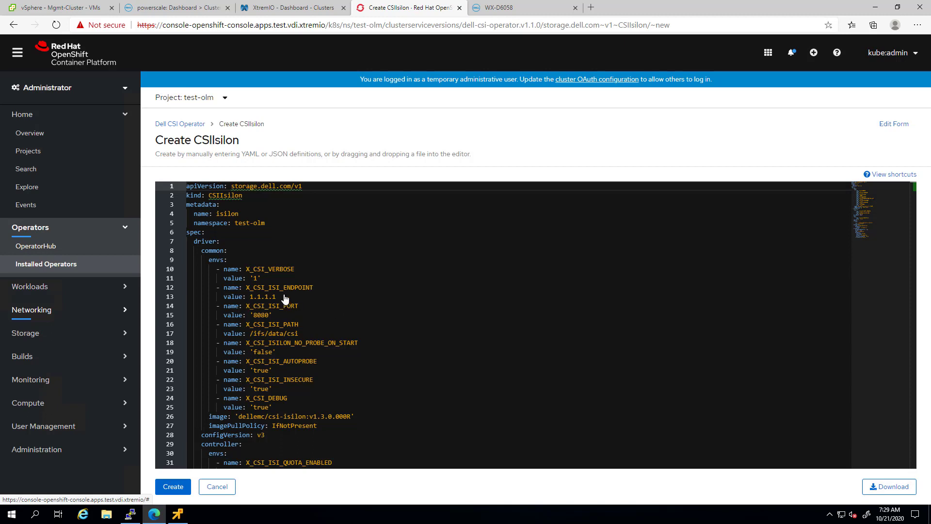
{"action": "left_click", "coordinate": [279, 297]}
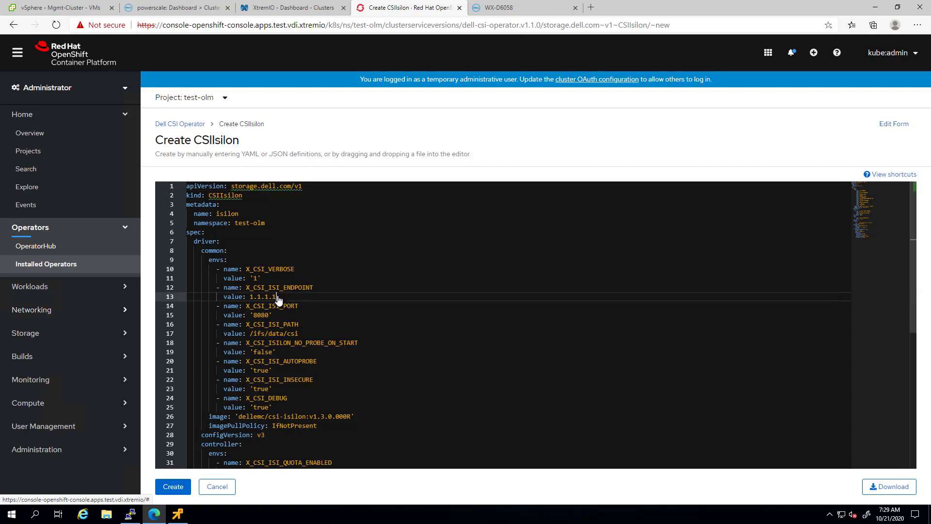
{"action": "double_click", "coordinate": [269, 297]}
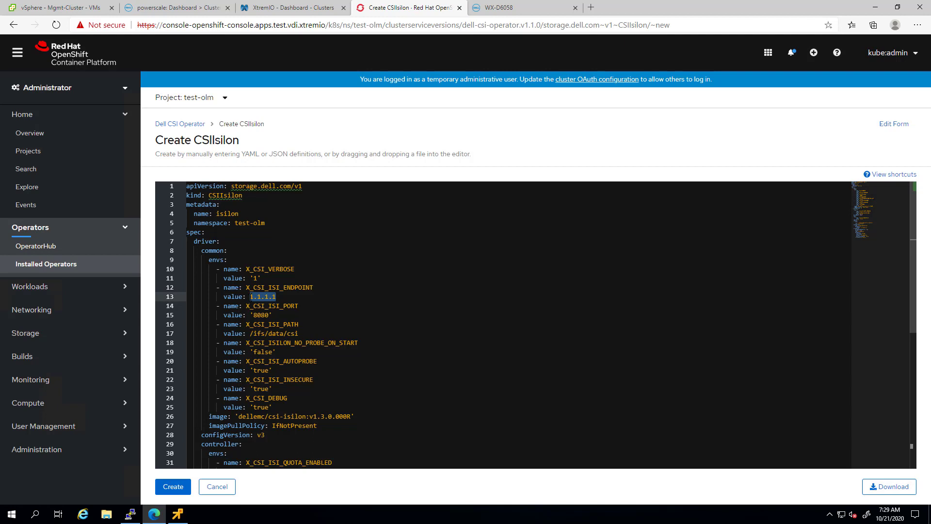
{"action": "type", "text": "isilo"}
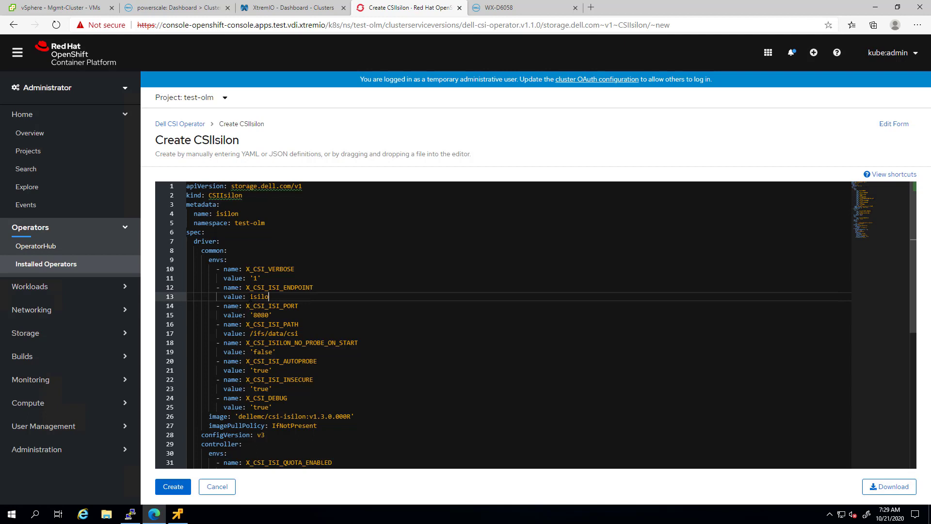
{"action": "type", "text": "."}
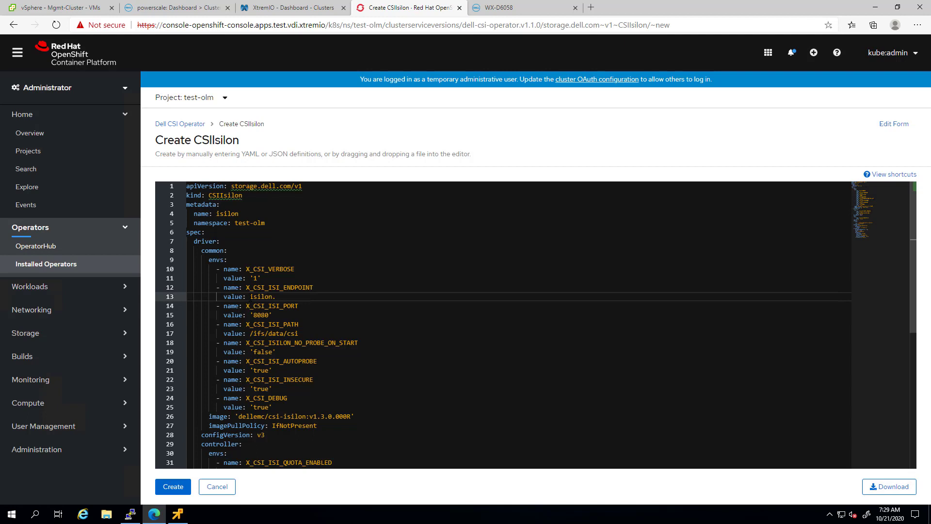
{"action": "type", "text": "vd"}
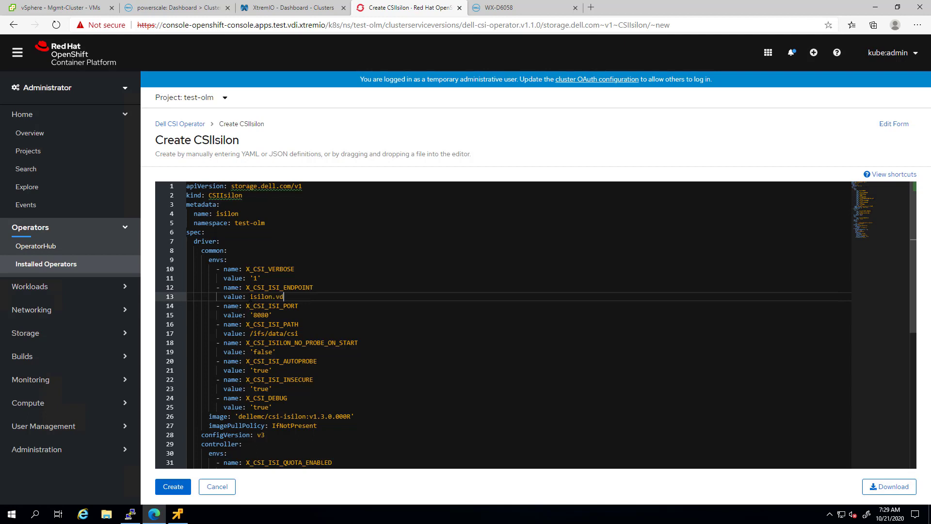
{"action": "type", "text": "i.xtremio"}
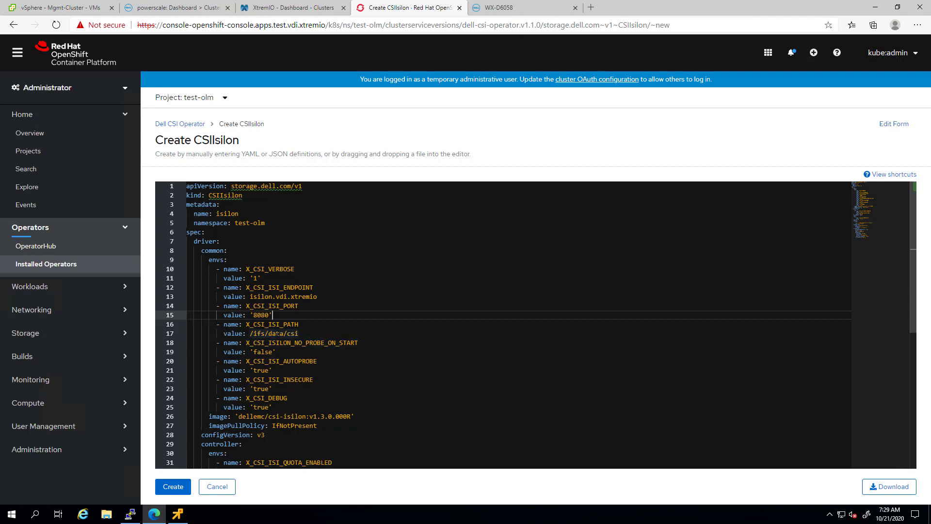
Change the driver base path value to /ifs/openshift
{"action": "double_click", "coordinate": [285, 333]}
{"action": "type", "text": "open"}
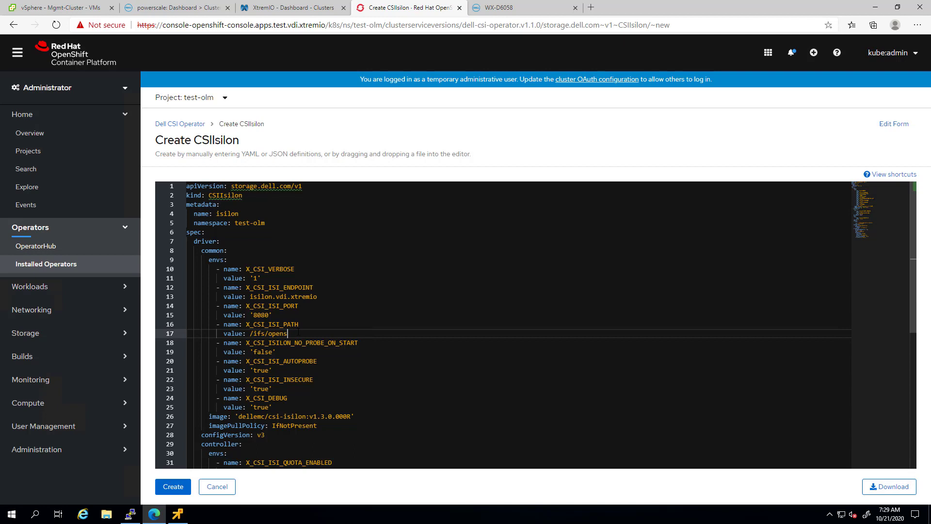
{"action": "type", "text": "hift"}
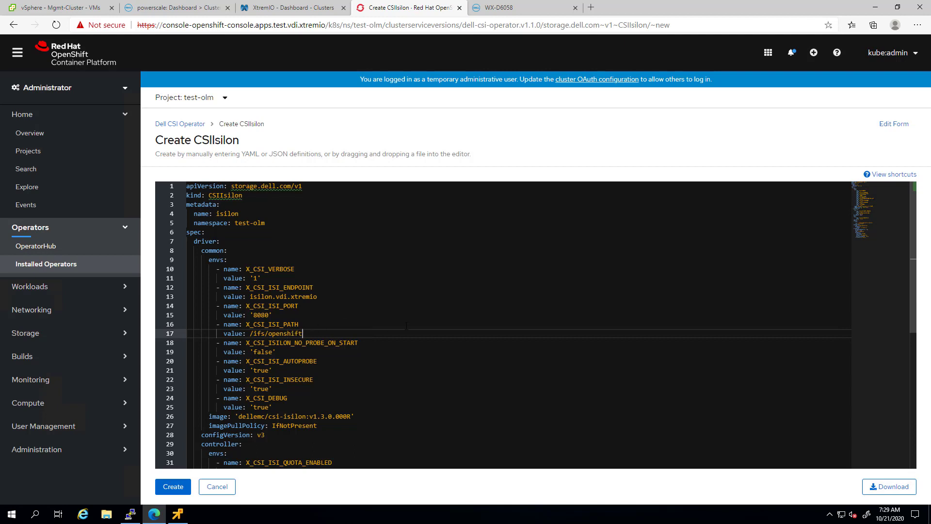
{"action": "scroll", "scroll_direction": "down", "scroll_amount": 3}
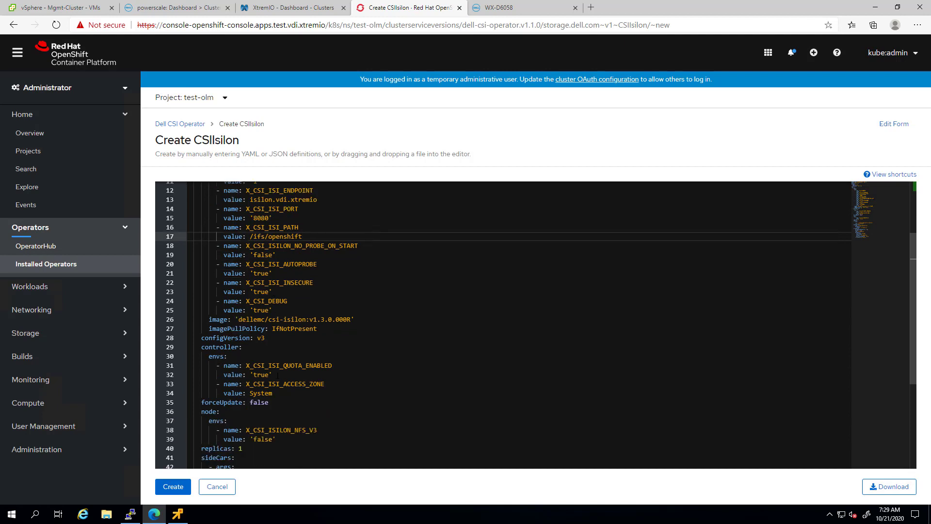
{"action": "left_click", "coordinate": [302, 237]}
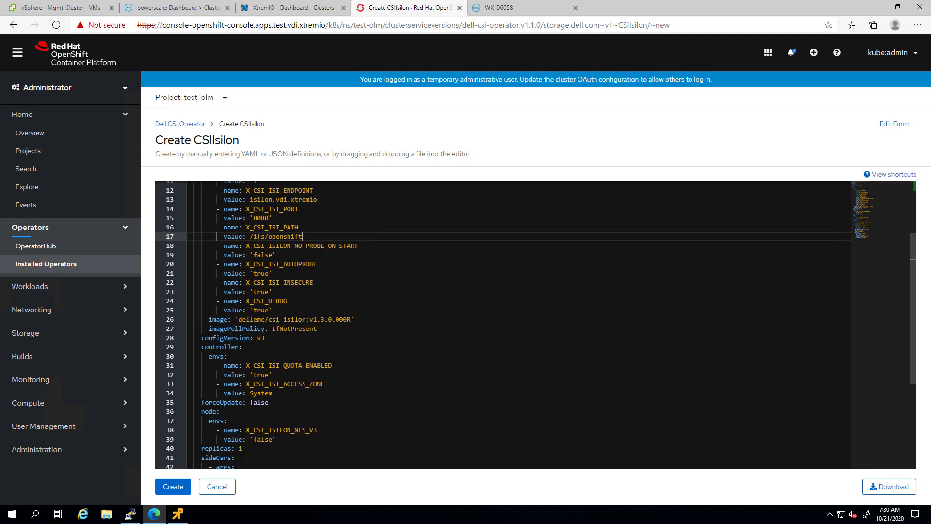
{"action": "mouse_move", "coordinate": [22, 356]}
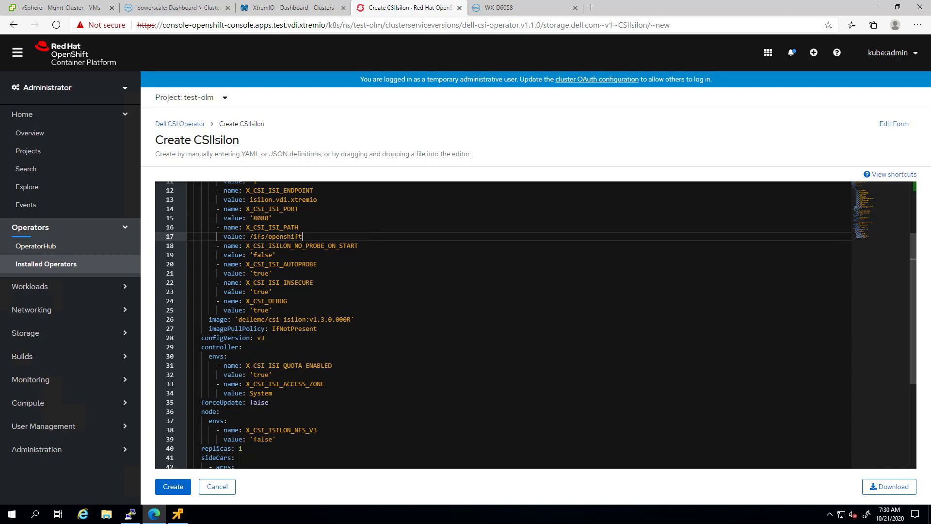
Set the snapshot class and storage class IsiPath to /ifs/openshift
{"action": "left_click", "coordinate": [278, 384]}
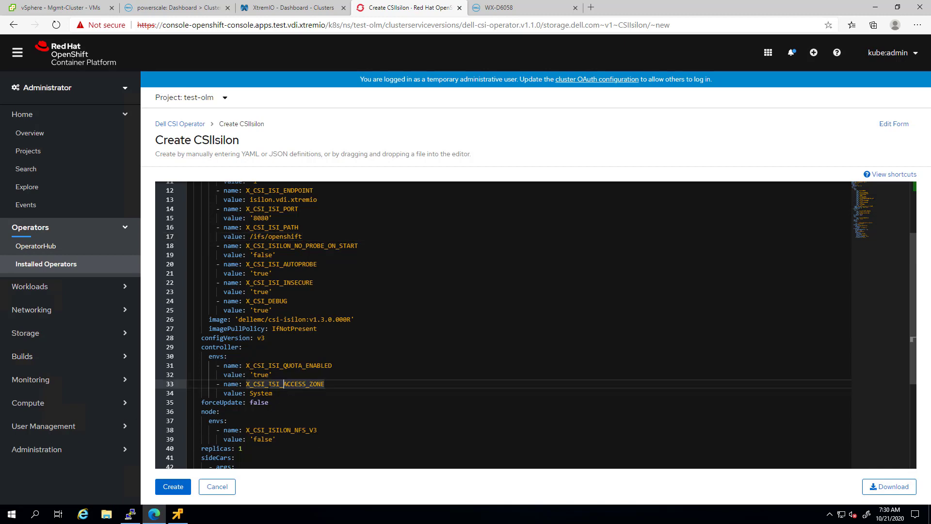
{"action": "scroll", "scroll_direction": "down", "scroll_amount": 3}
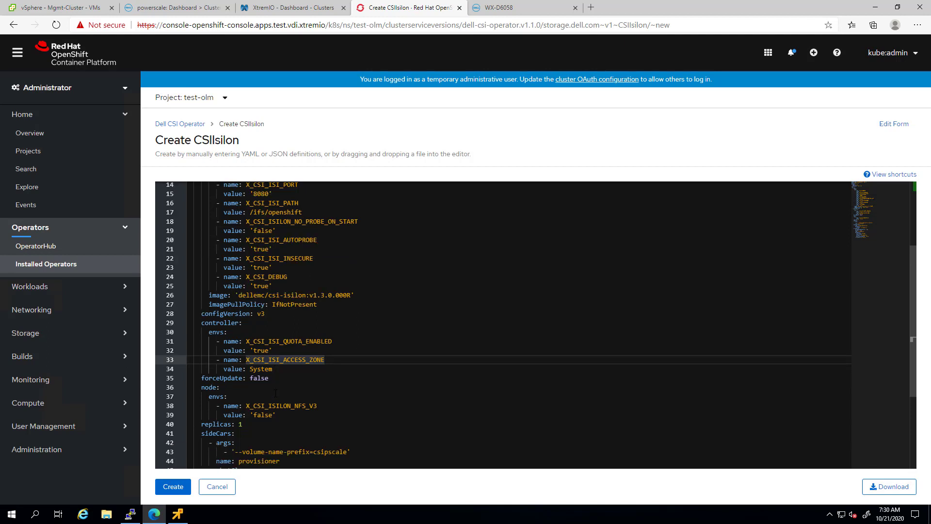
{"action": "scroll", "scroll_direction": "down", "scroll_amount": 3}
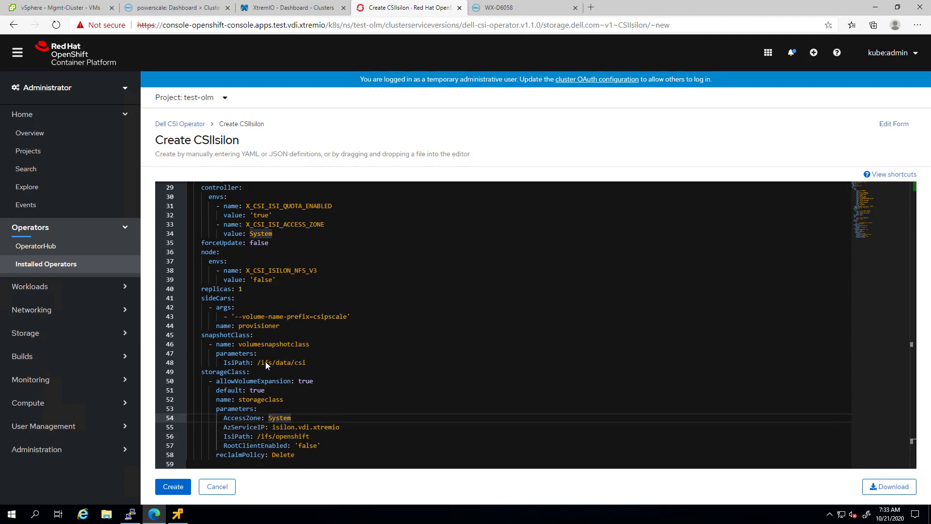
{"action": "type", "text": "/ifs/openshift"}
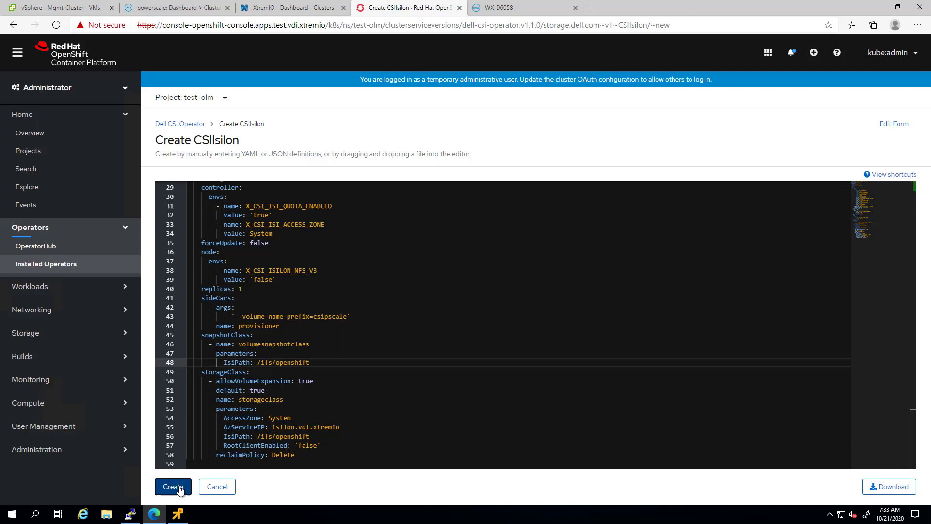
{"action": "left_click", "coordinate": [173, 486]}
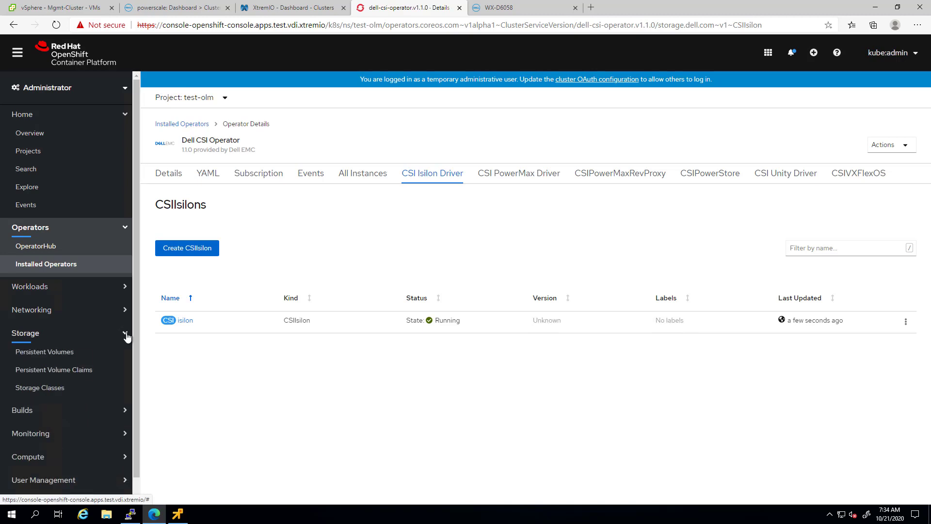
{"action": "left_click", "coordinate": [40, 387]}
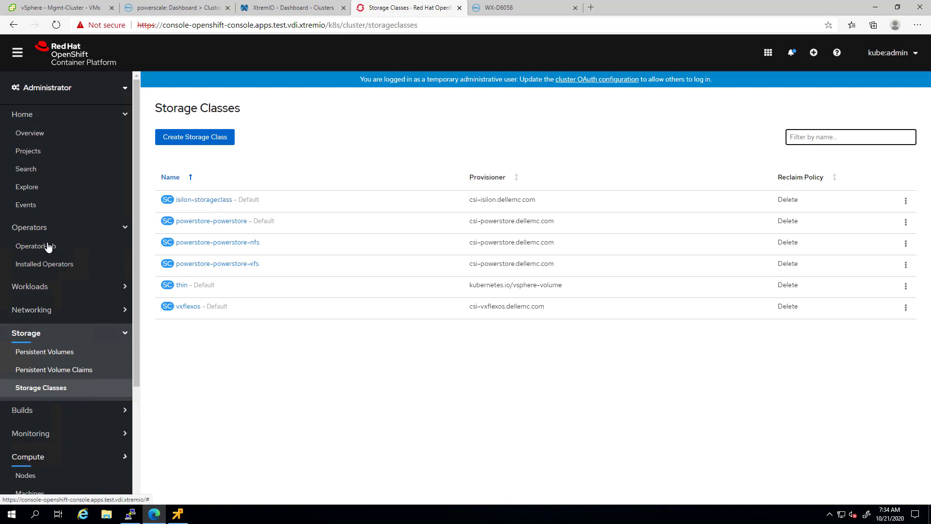
{"action": "mouse_move", "coordinate": [34, 245]}
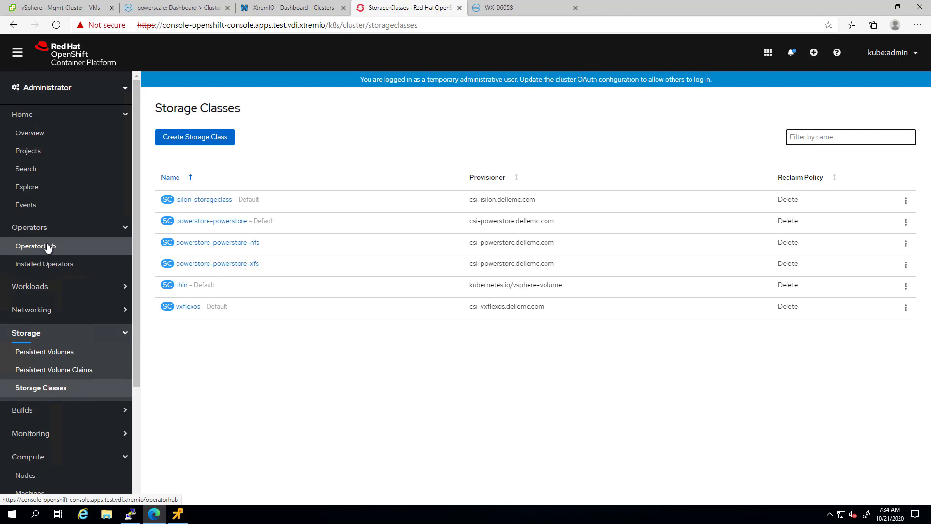
{"action": "left_click", "coordinate": [23, 305]}
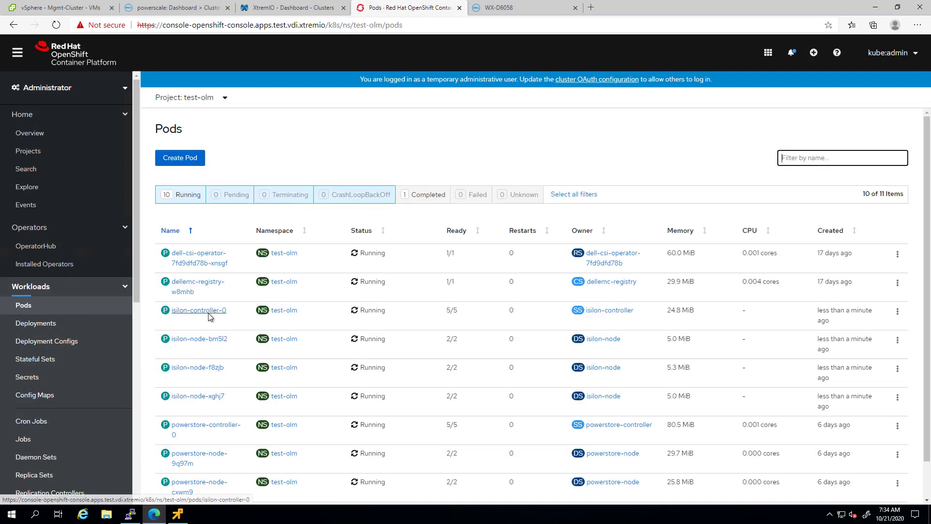
{"action": "mouse_move", "coordinate": [195, 339]}
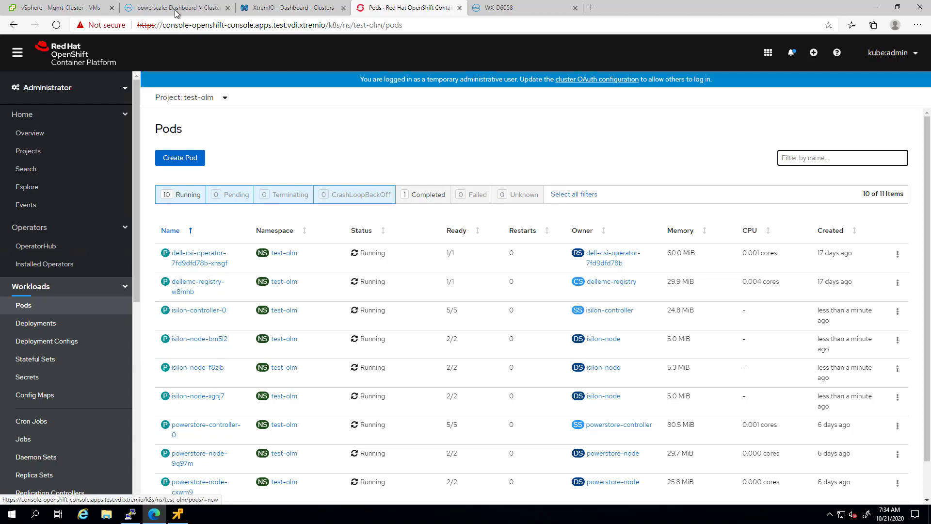
Browse the OneFS file system explorer to the empty openshift directory under /ifs
{"action": "left_click", "coordinate": [172, 8]}
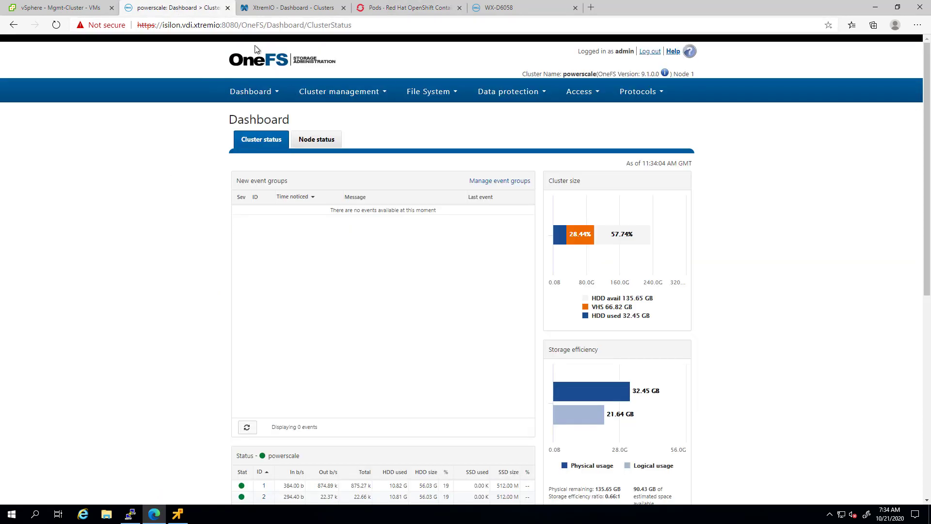
{"action": "left_click", "coordinate": [431, 91]}
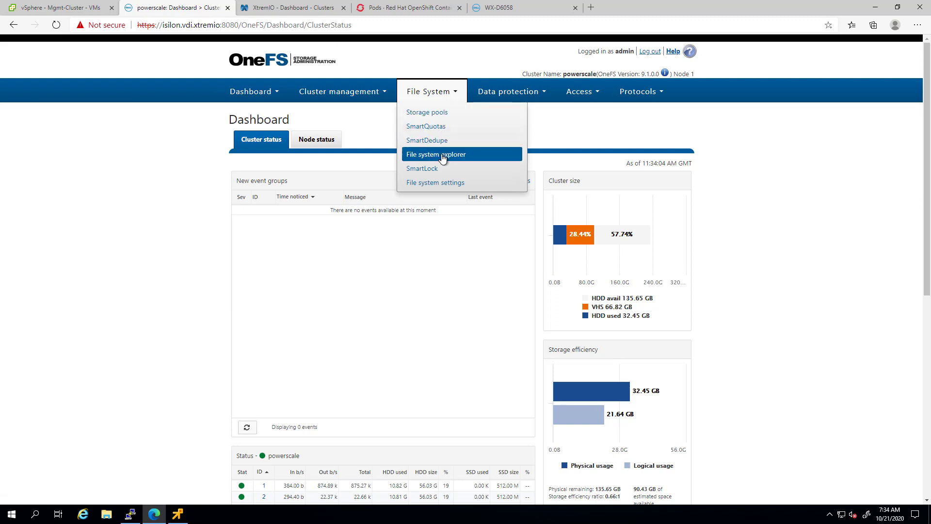
{"action": "left_click", "coordinate": [436, 154]}
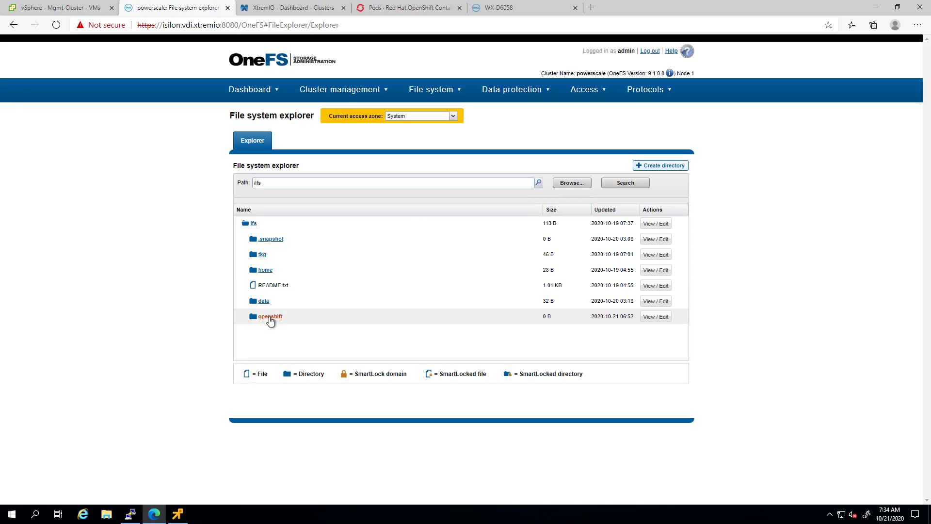
{"action": "left_click", "coordinate": [408, 8]}
{"action": "type", "text": "cat nginx.yaml"}
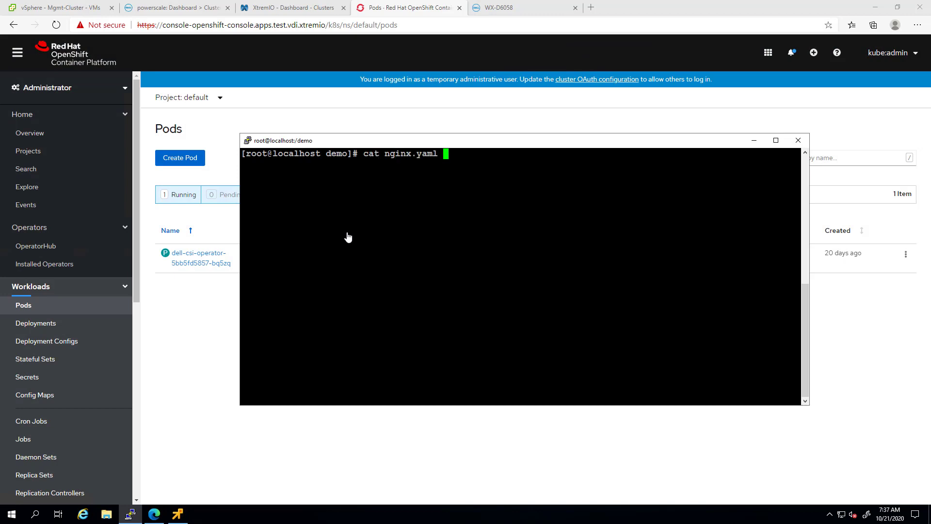
Print nginx.yaml and review the web deployment and nfs-data claim definitions
{"action": "key", "text": "Return"}
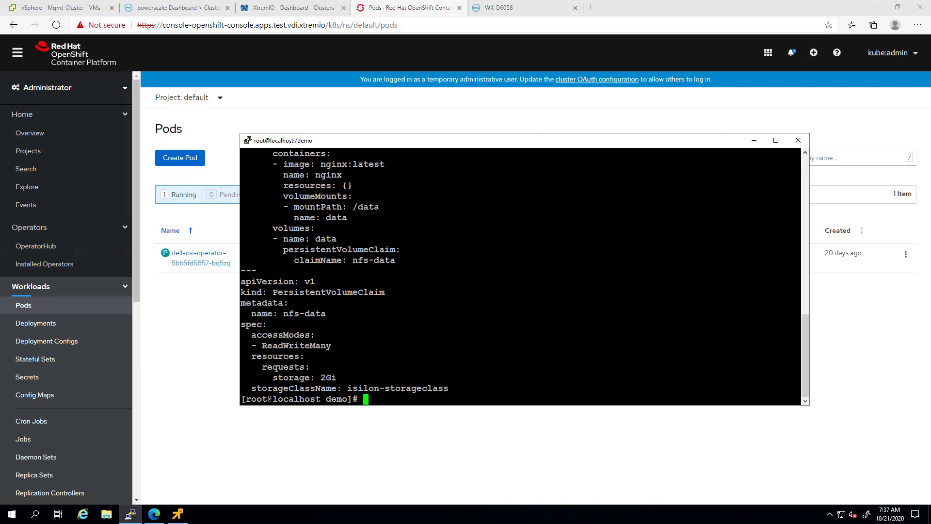
{"action": "double_click", "coordinate": [333, 206]}
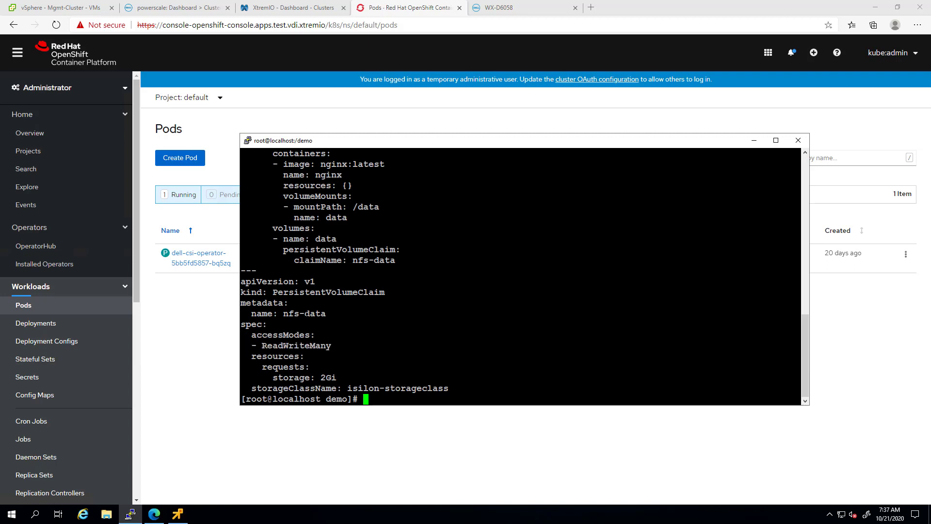
{"action": "double_click", "coordinate": [305, 313]}
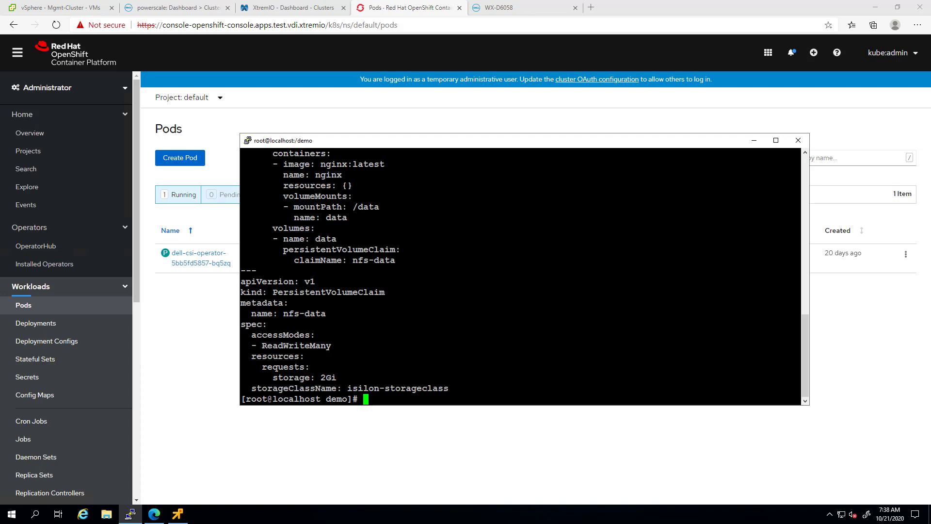
Create the deployment and claim with kubectl create -f nginx.yaml and list the PVCs
{"action": "type", "text": "kubectl create -"}
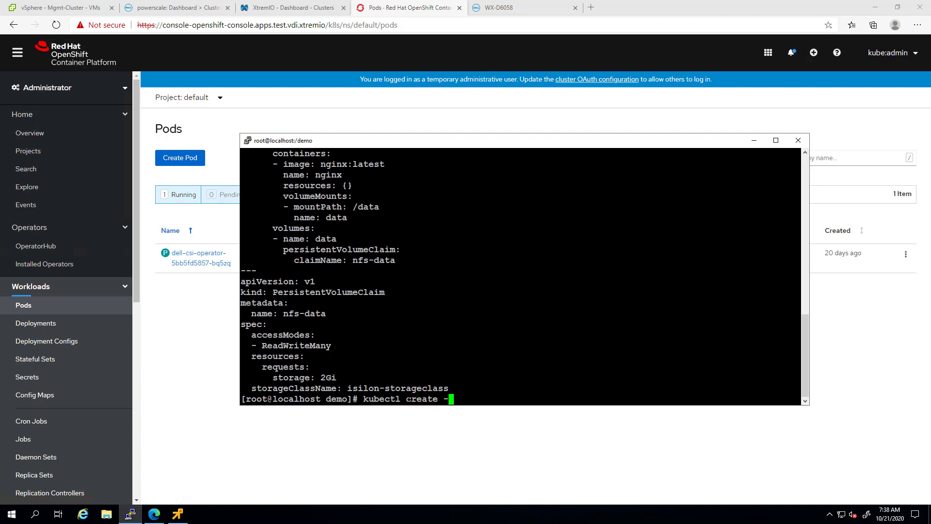
{"action": "type", "text": "f nginx.yaml"}
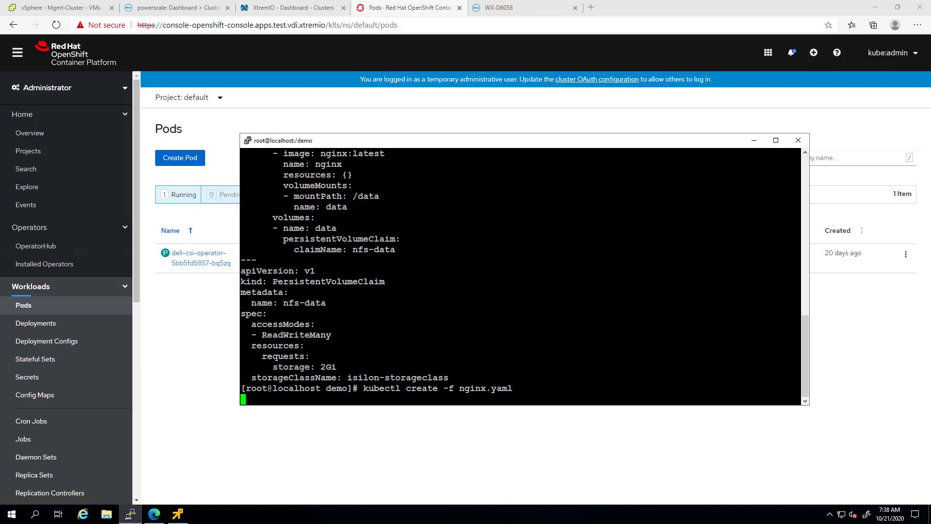
{"action": "key", "text": "Return"}
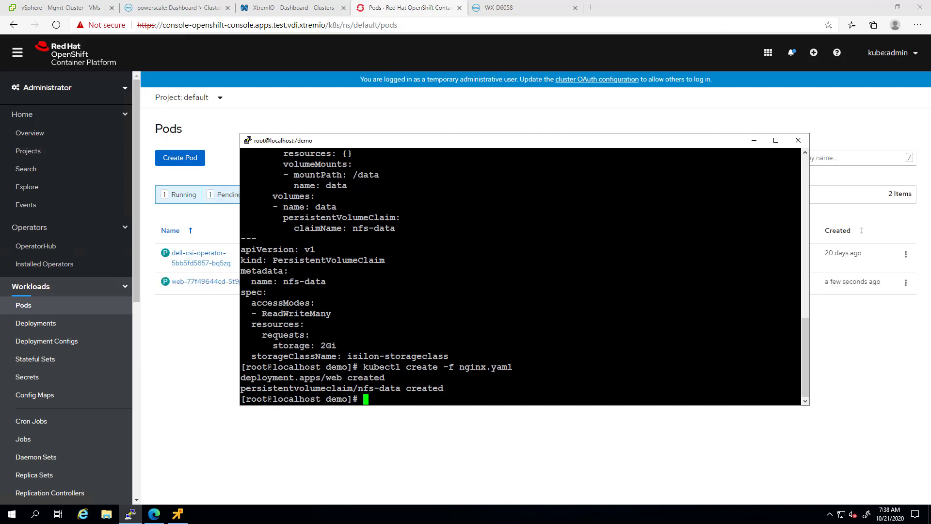
{"action": "type", "text": "kubectl get pvc"}
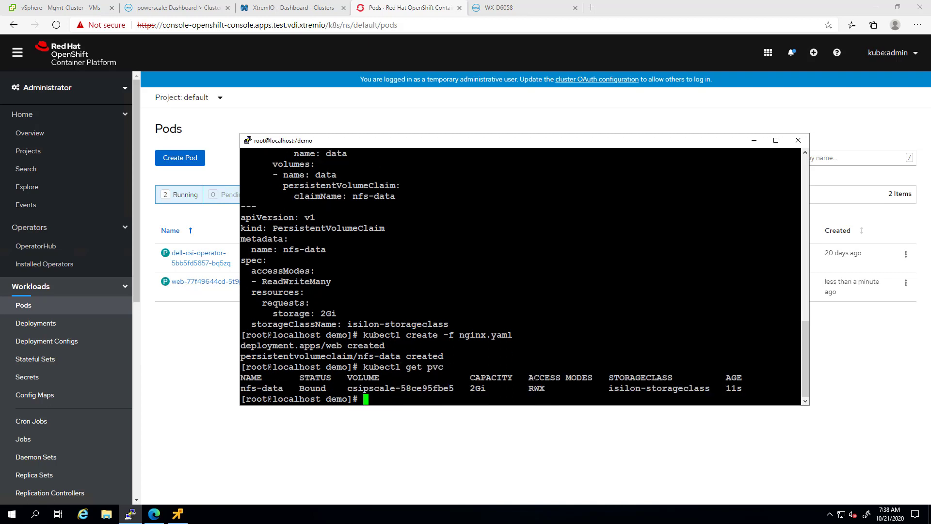
{"action": "mouse_move", "coordinate": [231, 335]}
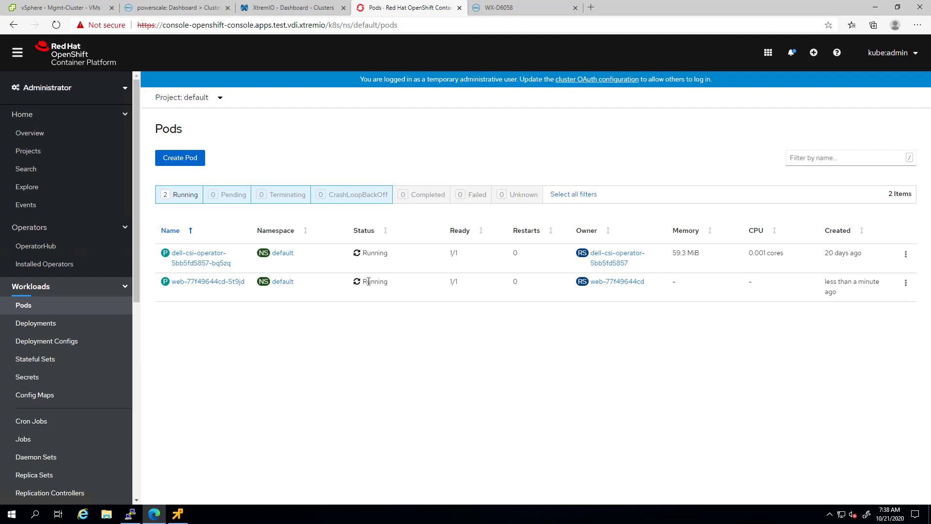
View the NFS export for the /ifs/openshift volume, noting its rh-2 client, and close it
{"action": "left_click", "coordinate": [177, 8]}
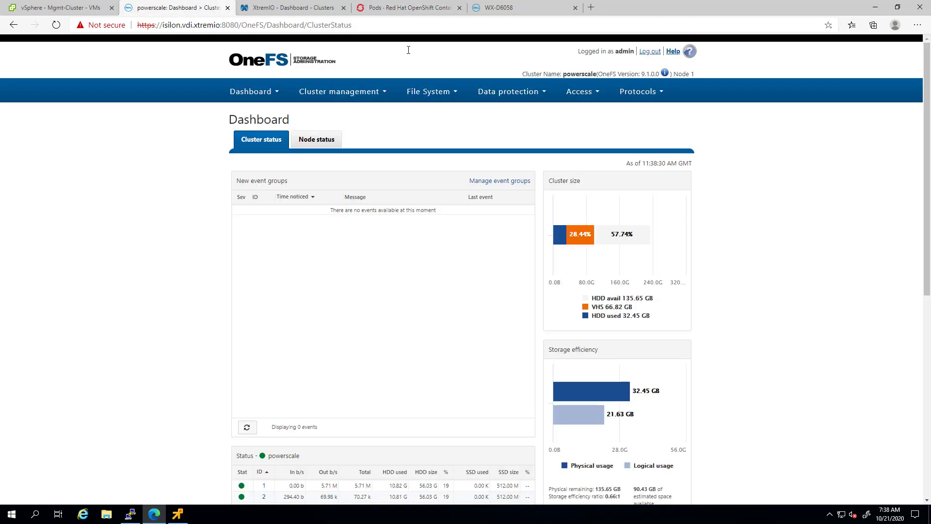
{"action": "left_click", "coordinate": [642, 127]}
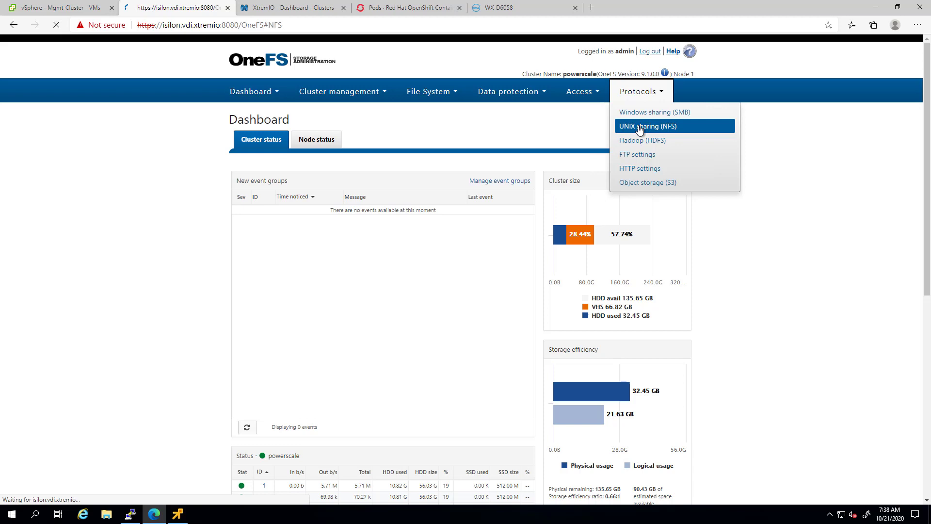
{"action": "left_click", "coordinate": [642, 126]}
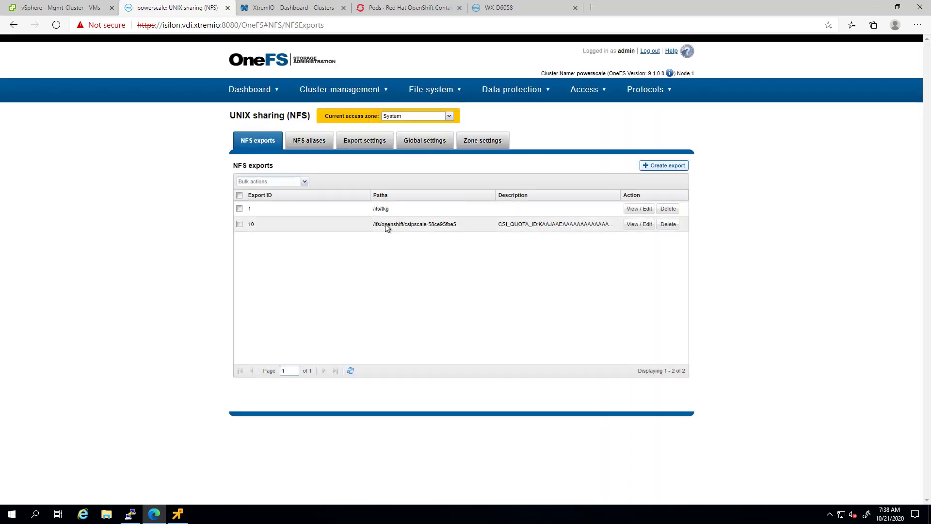
{"action": "mouse_move", "coordinate": [638, 227]}
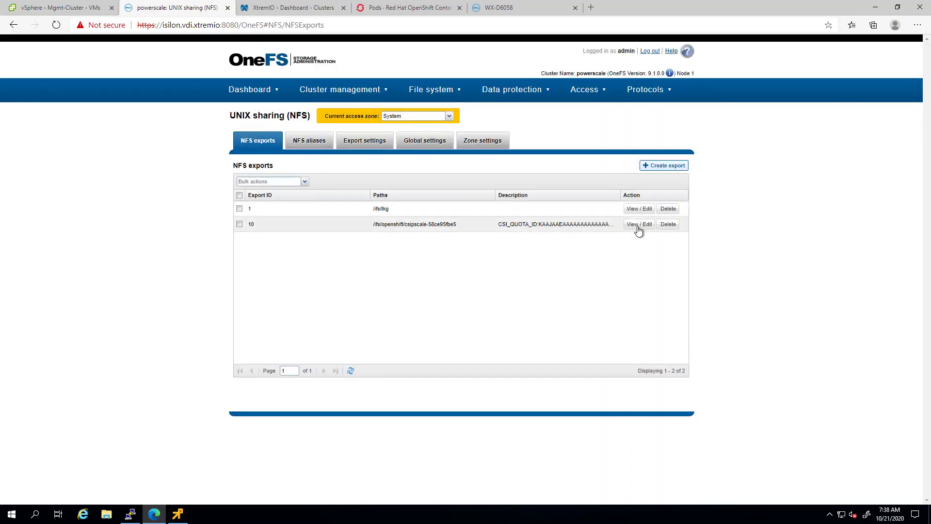
{"action": "left_click", "coordinate": [638, 224]}
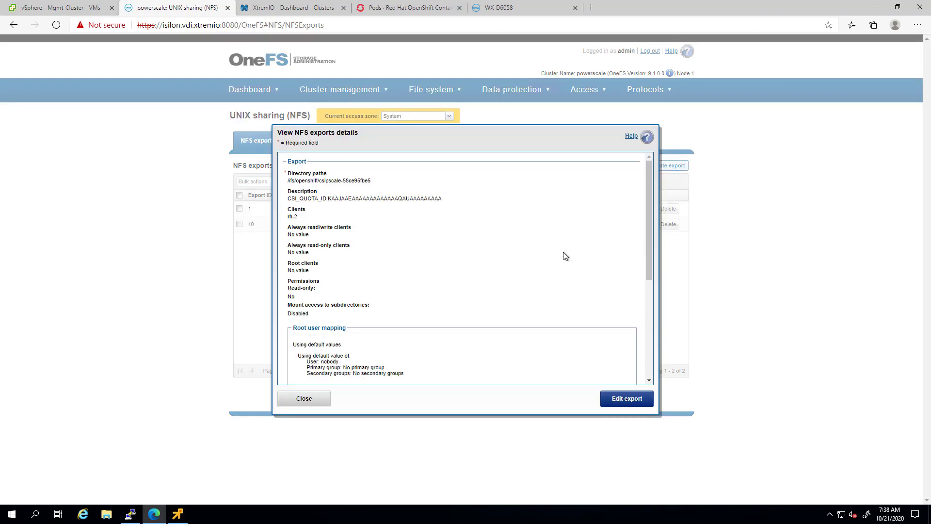
{"action": "double_click", "coordinate": [291, 216]}
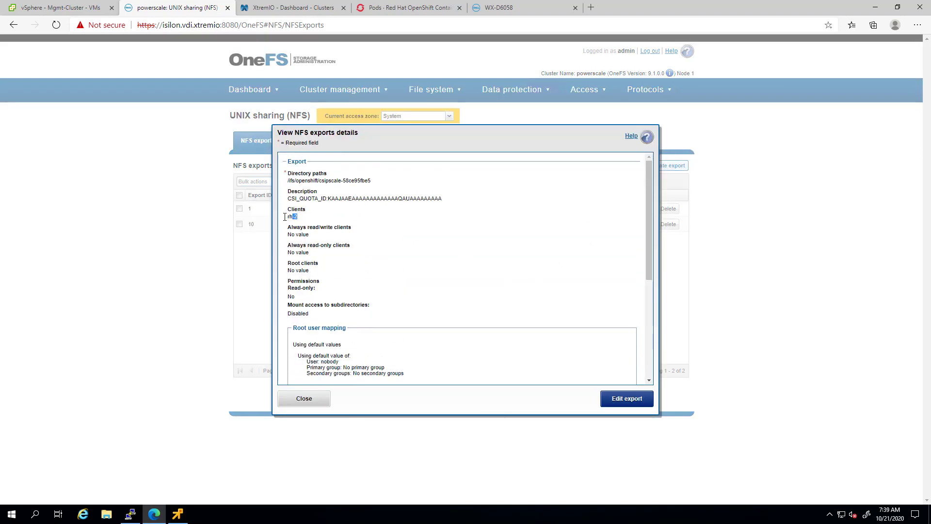
{"action": "left_click", "coordinate": [304, 398]}
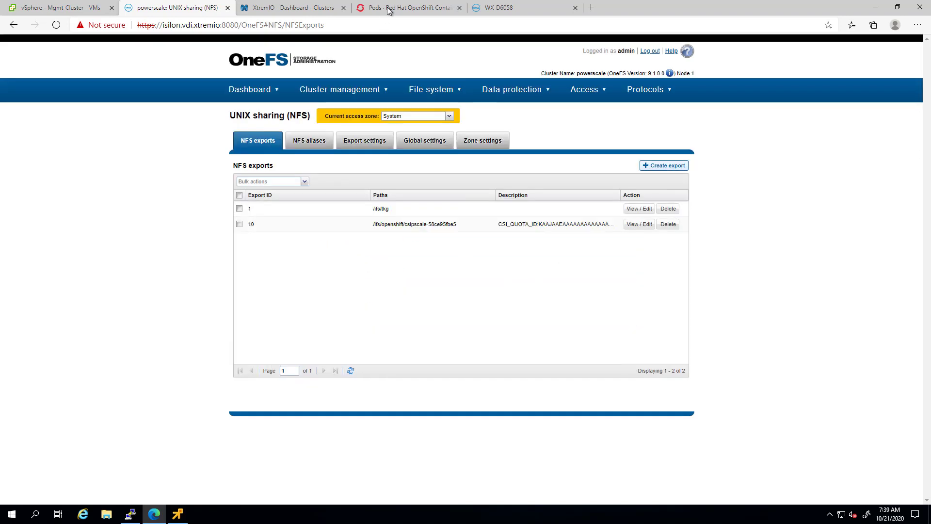
Scale deployment web to 3 replicas and confirm nfs-data stays Bound via kubectl get pvc
{"action": "left_click", "coordinate": [407, 8]}
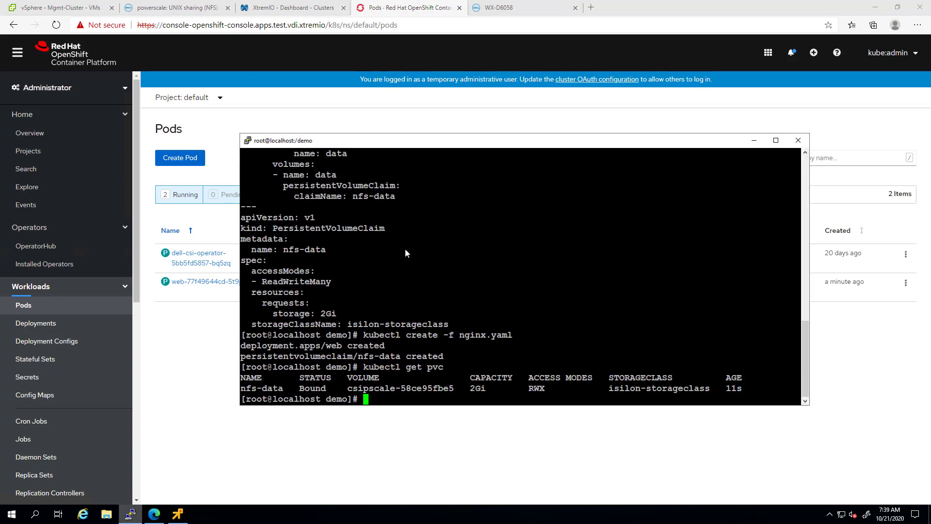
{"action": "type", "text": "kubectl scale deployment web --replicas=3"}
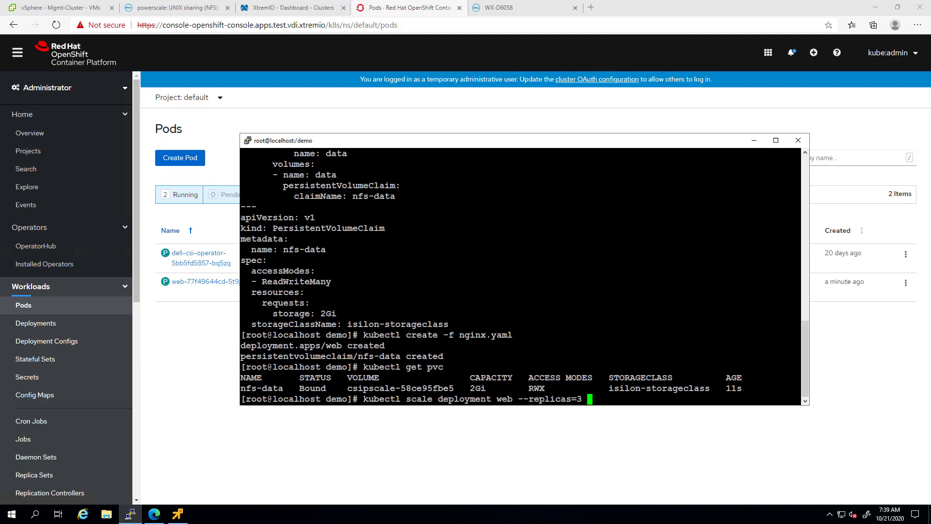
{"action": "key", "text": "Return"}
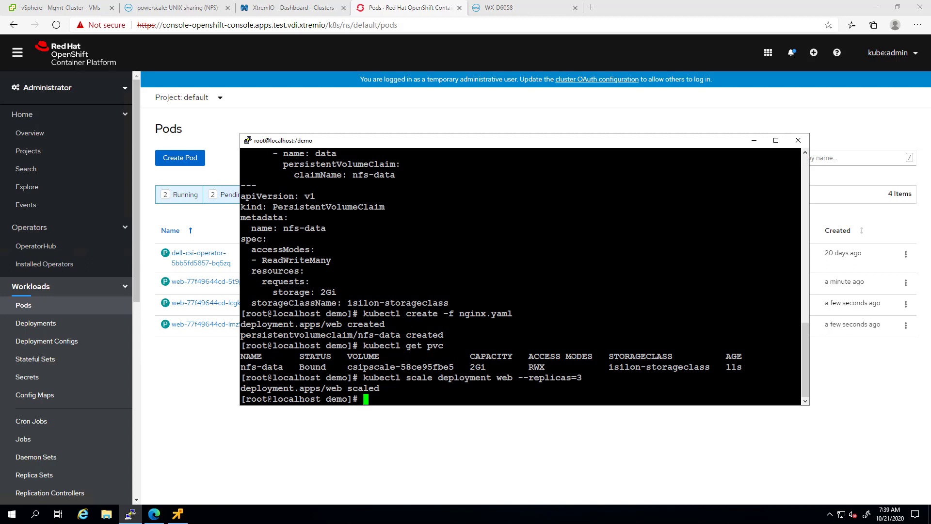
{"action": "type", "text": "kubectl get pvc"}
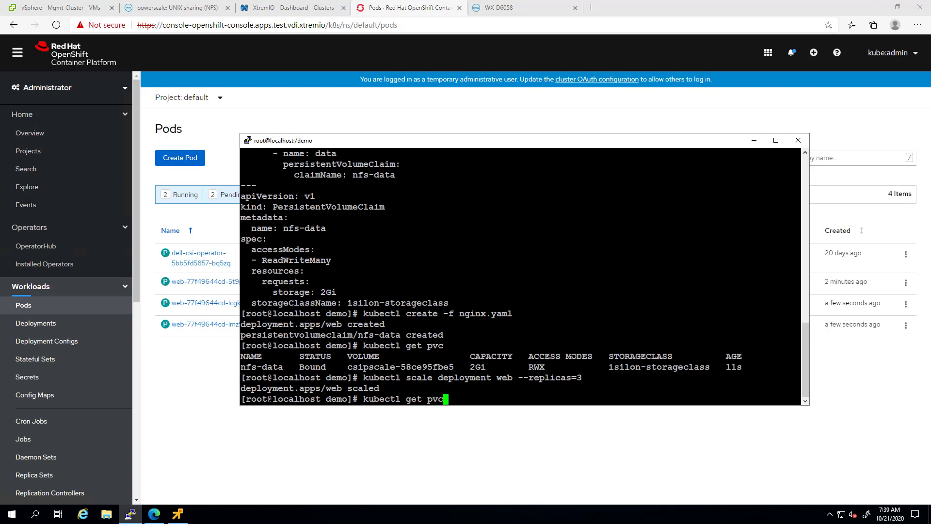
{"action": "key", "text": "Return"}
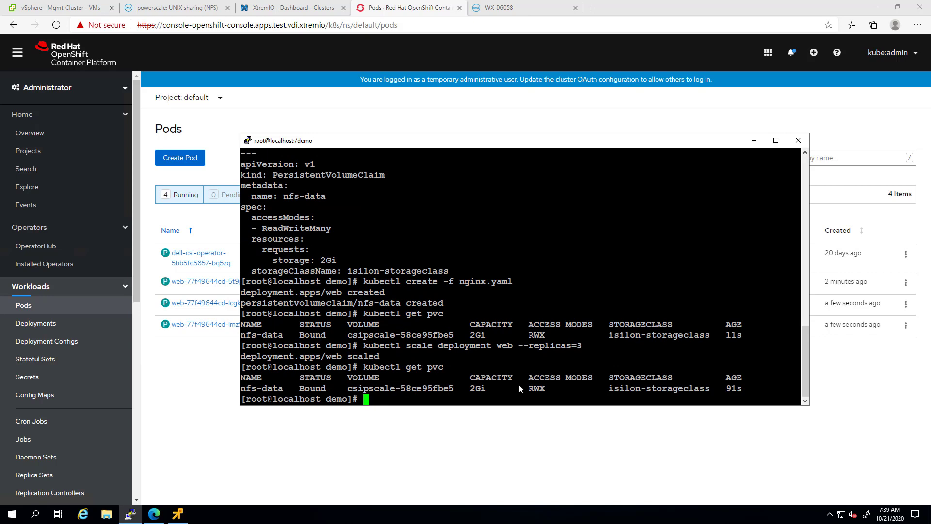
{"action": "mouse_move", "coordinate": [211, 376]}
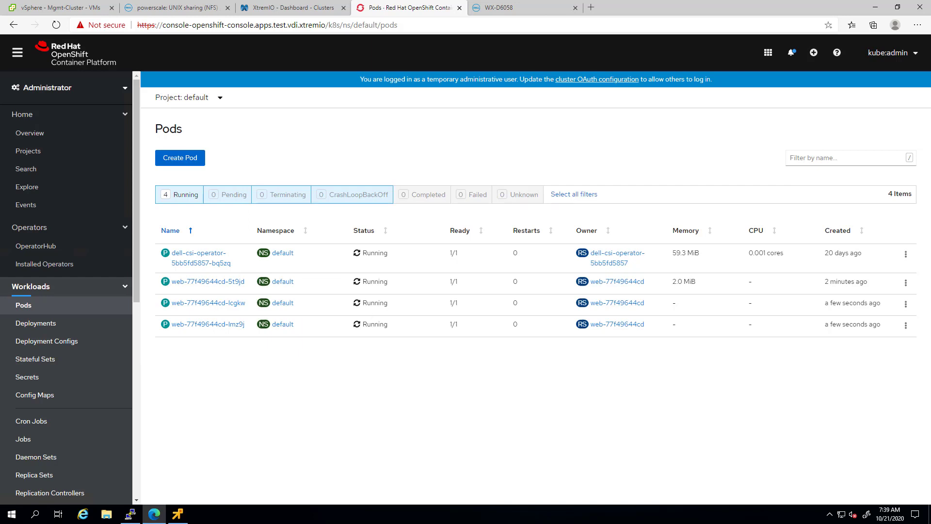
{"action": "mouse_move", "coordinate": [50, 493]}
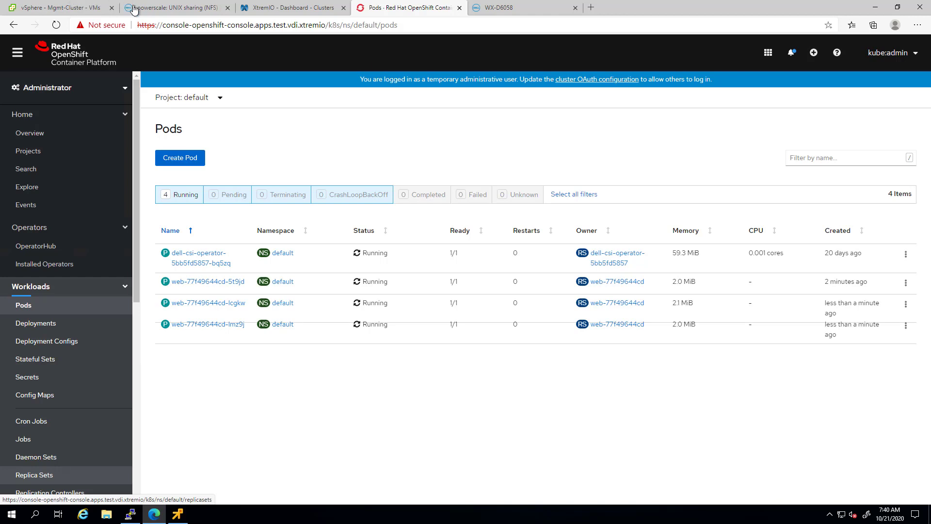
{"action": "mouse_move", "coordinate": [171, 12]}
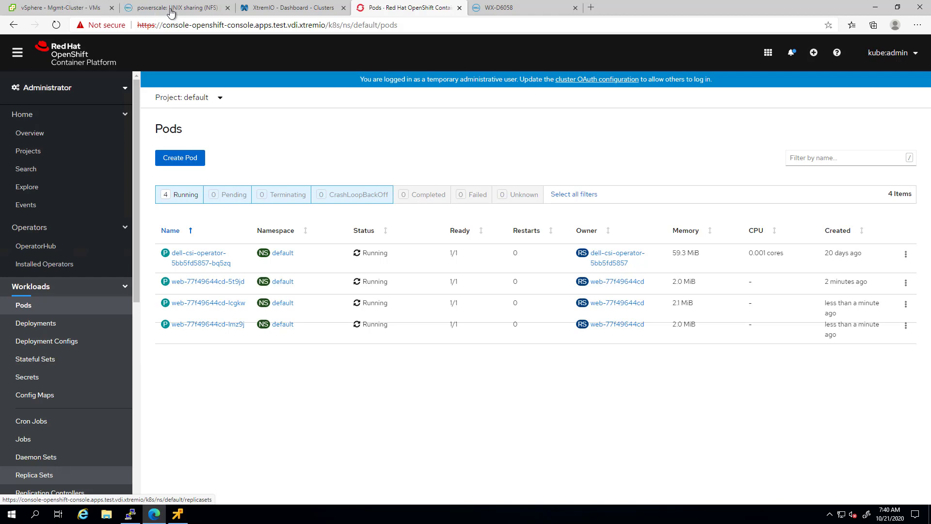
Check the CSI export's Clients field now lists rh-0, rh-1, rh-2 and return to OpenShift
{"action": "left_click", "coordinate": [172, 8]}
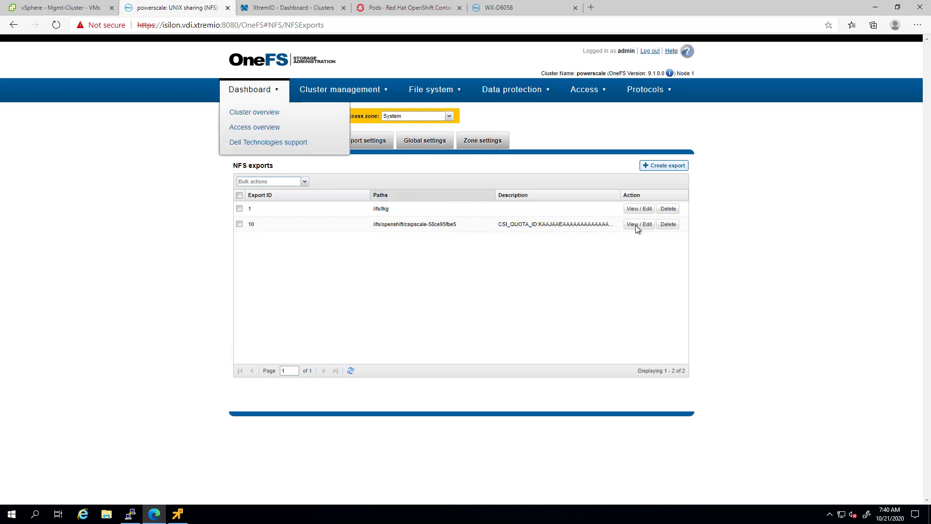
{"action": "left_click", "coordinate": [639, 224]}
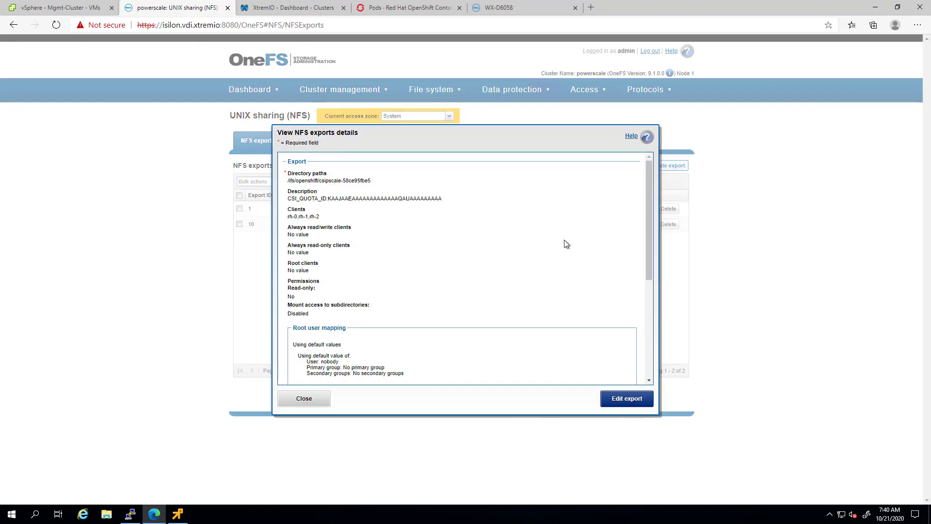
{"action": "double_click", "coordinate": [296, 216]}
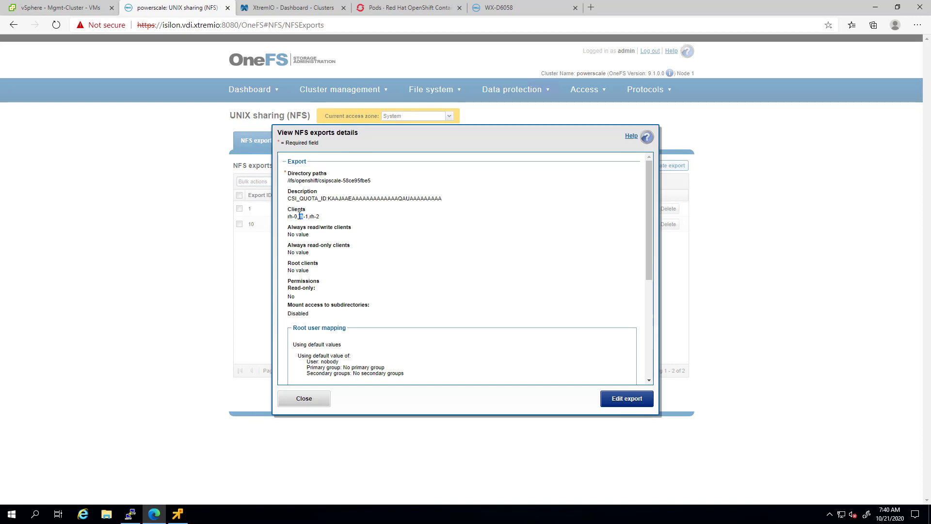
{"action": "mouse_move", "coordinate": [304, 398]}
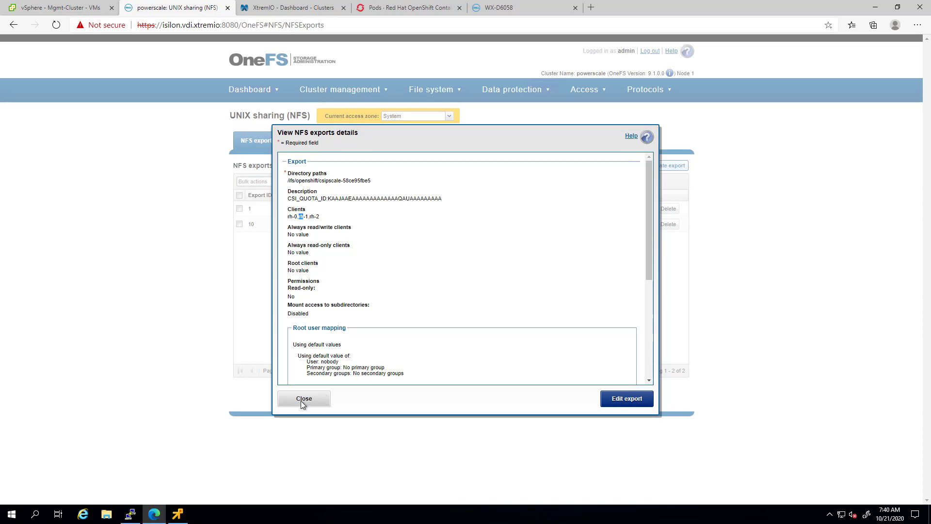
{"action": "left_click", "coordinate": [409, 7]}
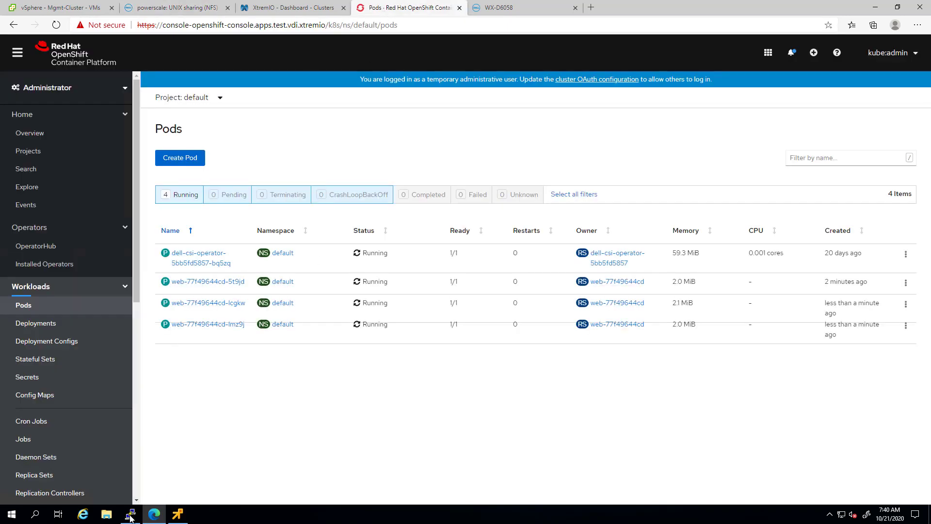
Run kubectl exec on the first web pod to touch /data/hello_world
{"action": "left_click", "coordinate": [130, 514]}
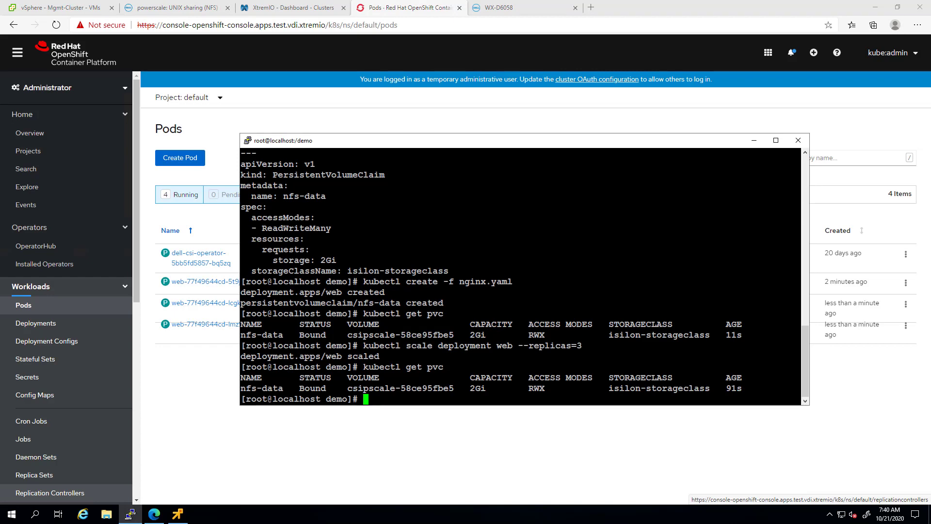
{"action": "type", "text": "kubectl get pods"}
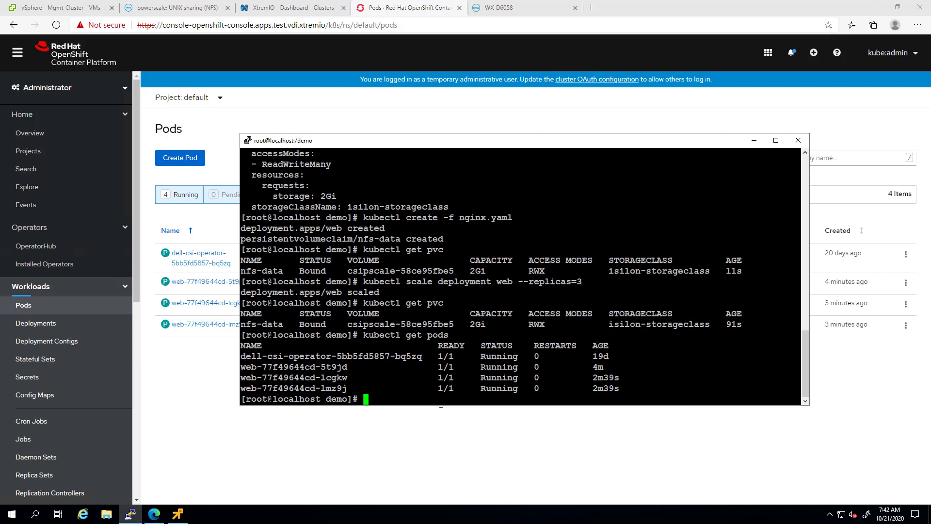
{"action": "type", "text": "kubectl"}
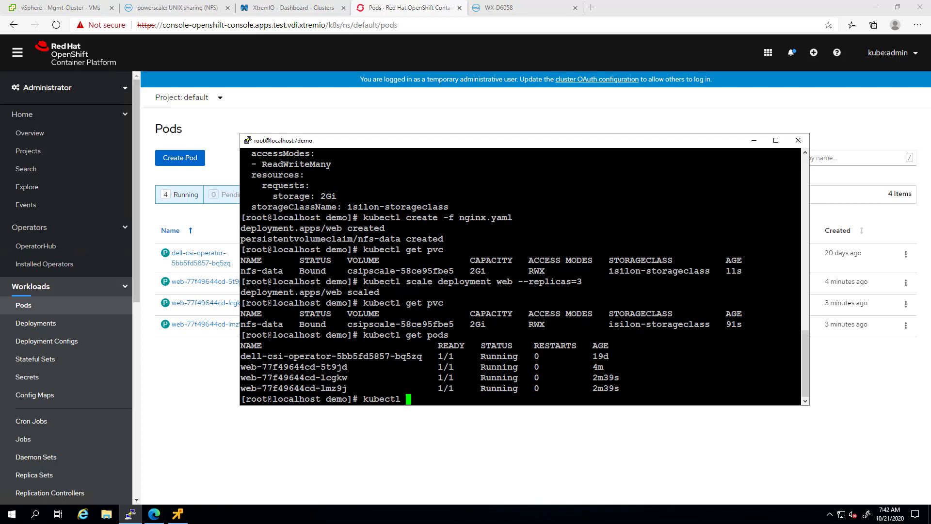
{"action": "type", "text": "exec web-77f49644cd-5t9jd"}
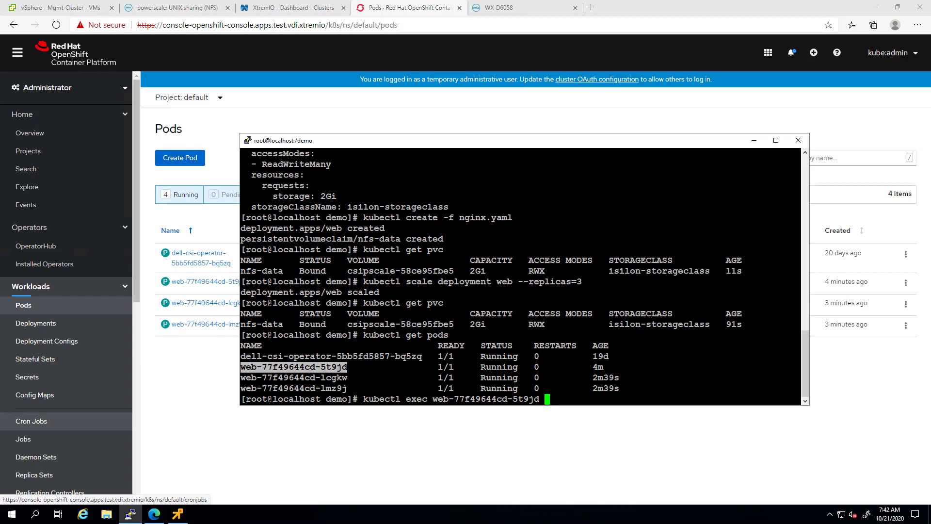
{"action": "type", "text": "-- touch /data/hello_world"}
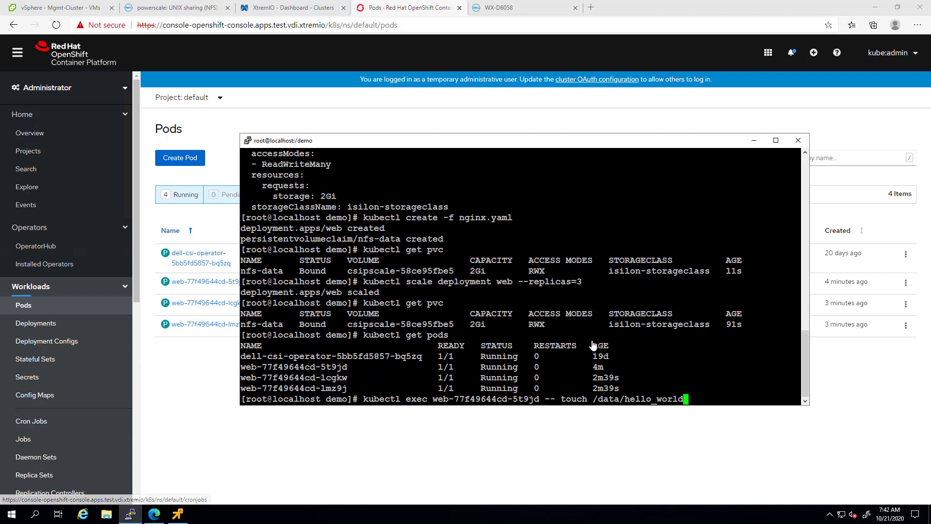
{"action": "key", "text": "Return"}
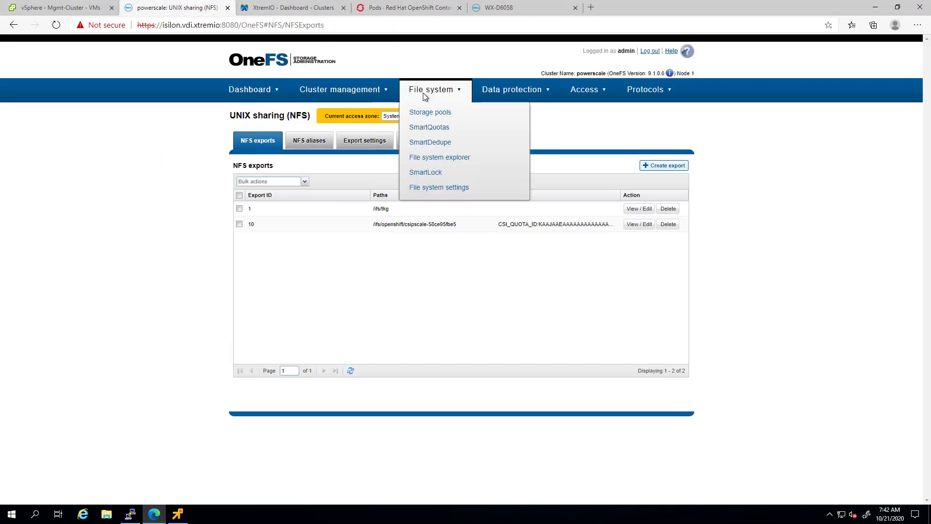
Browse openshift/csipscale-58ce95fbe5 in the file system explorer to see hello_world
{"action": "left_click", "coordinate": [439, 157]}
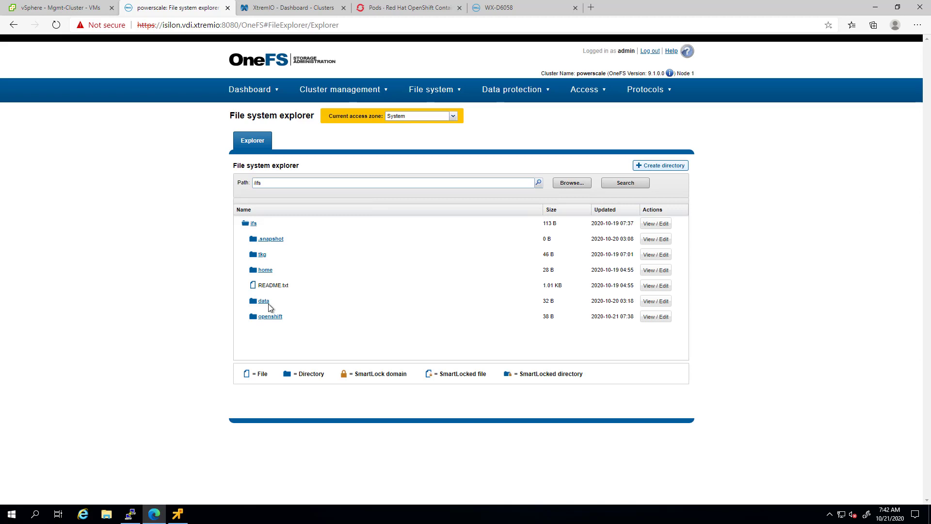
{"action": "left_click", "coordinate": [270, 316]}
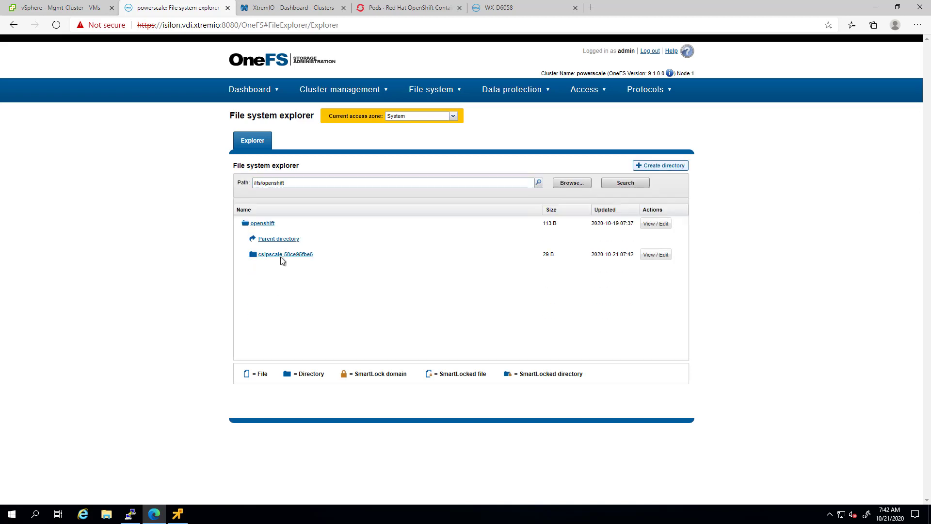
{"action": "left_click", "coordinate": [287, 254]}
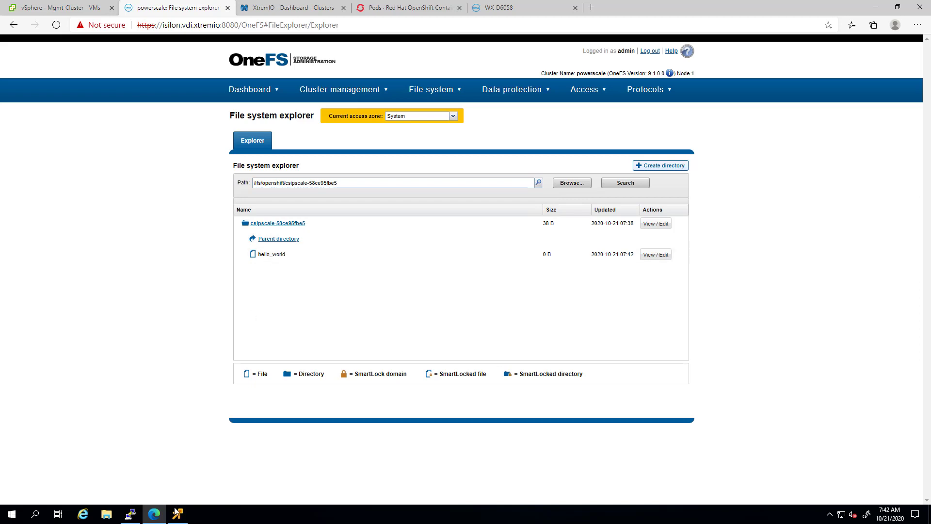
{"action": "left_click", "coordinate": [130, 514]}
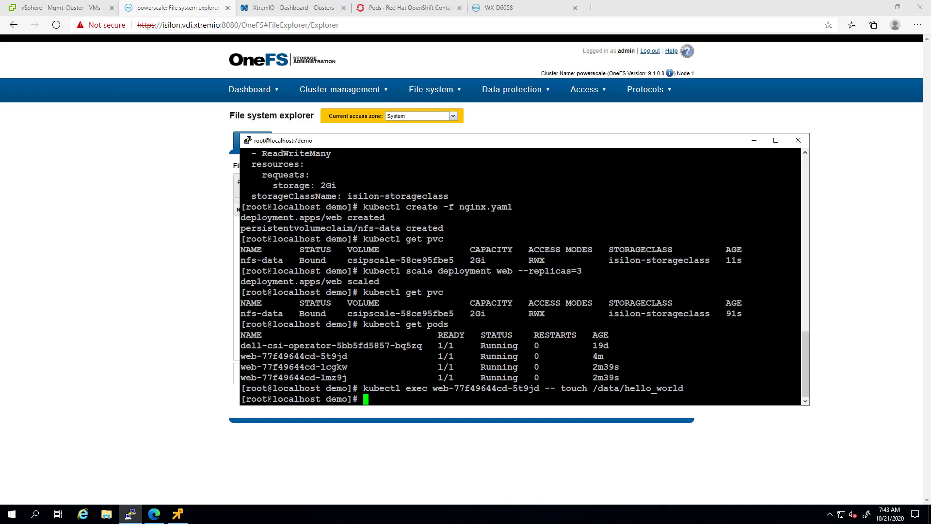
Run kubectl exec inside the second pod web-77f49644cd-lcgkw
{"action": "type", "text": "kubectl exec"}
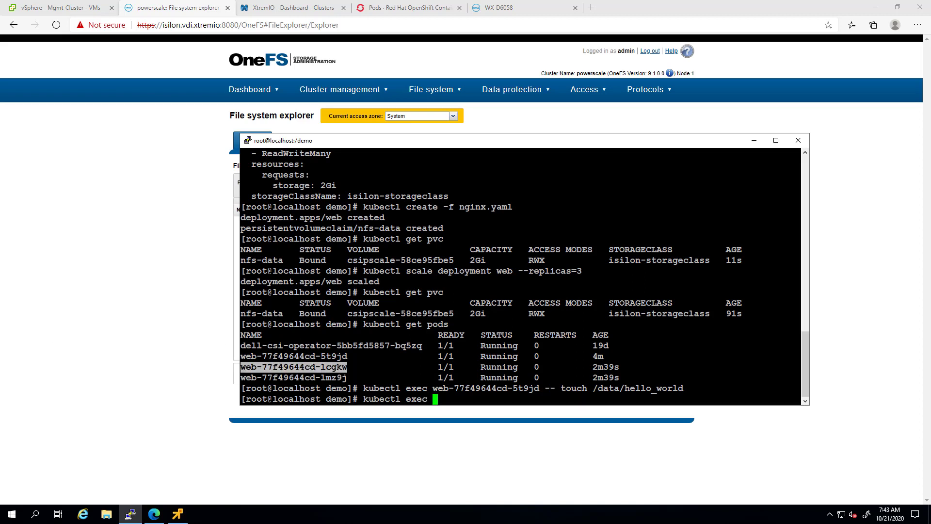
{"action": "type", "text": "web-77f49644cd-lcgkw"}
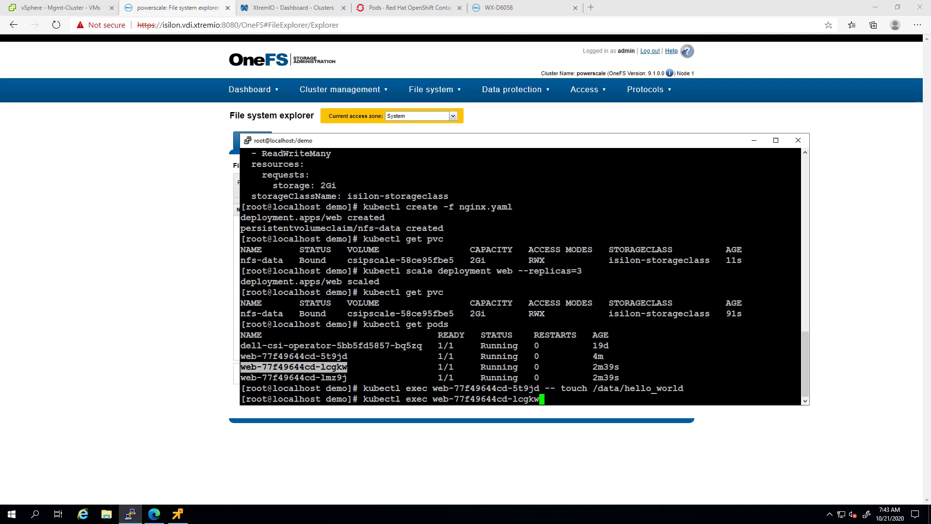
{"action": "key", "text": "Return"}
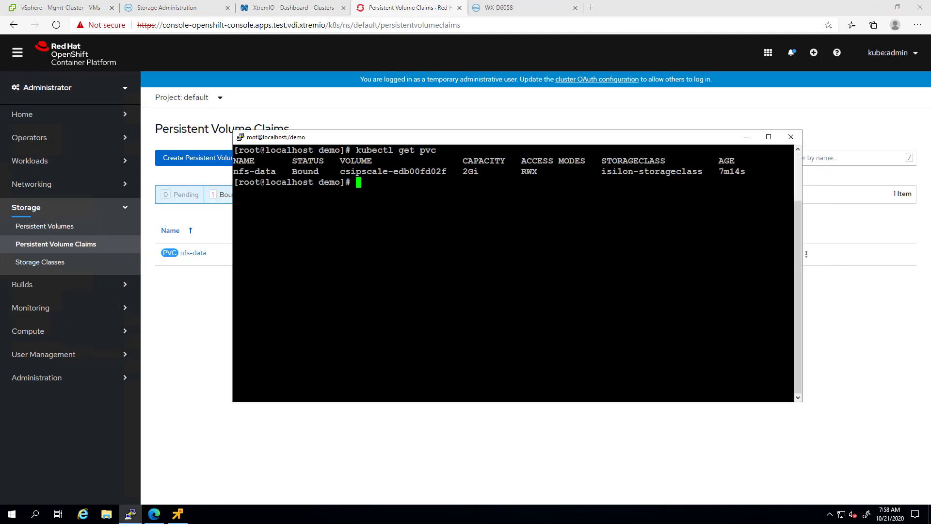
Run kubectl edit pvc nfs-data, set the requested storage to 4Gi and save so it reports edited
{"action": "type", "text": "kube"}
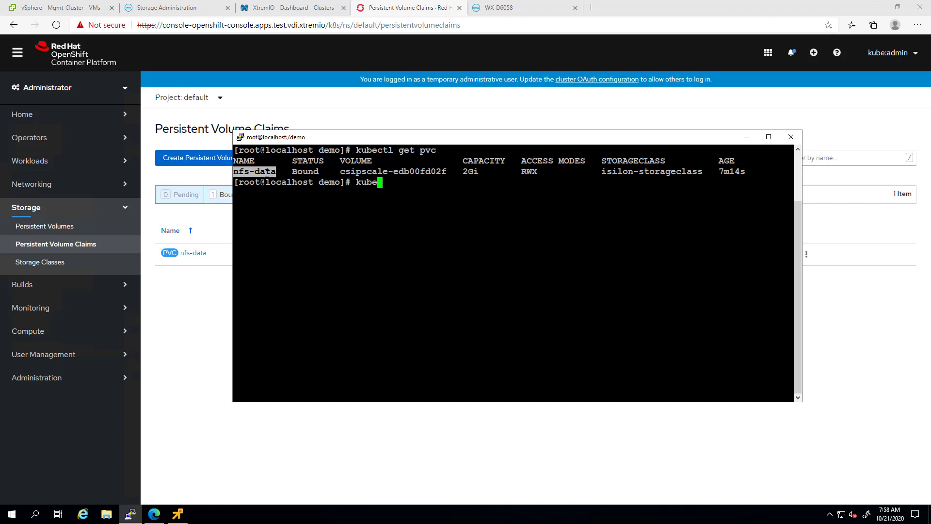
{"action": "type", "text": "ctl edit pvc"}
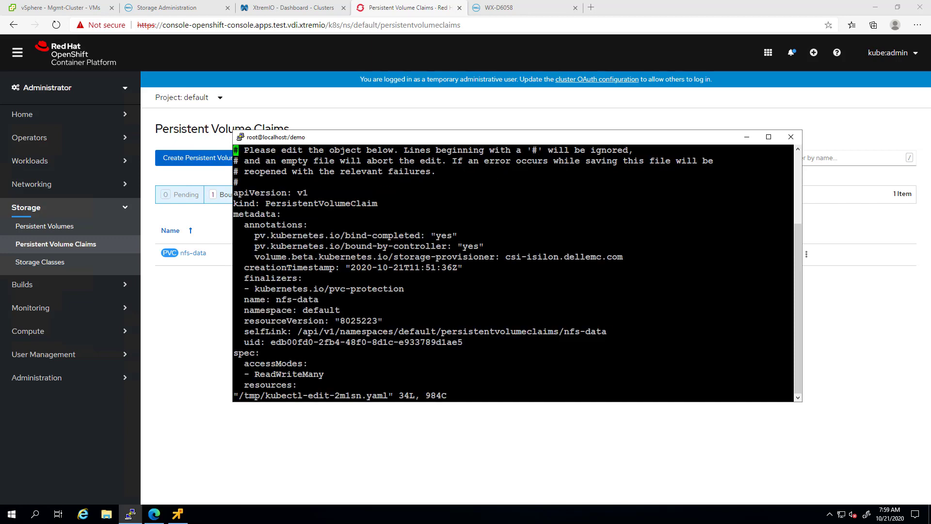
{"action": "scroll", "scroll_direction": "down", "scroll_amount": 3}
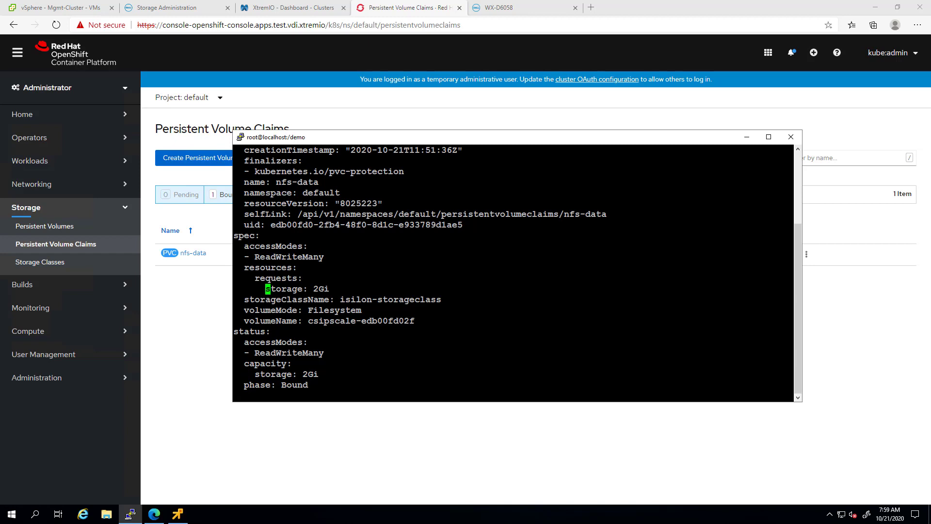
{"action": "type", "text": "4"}
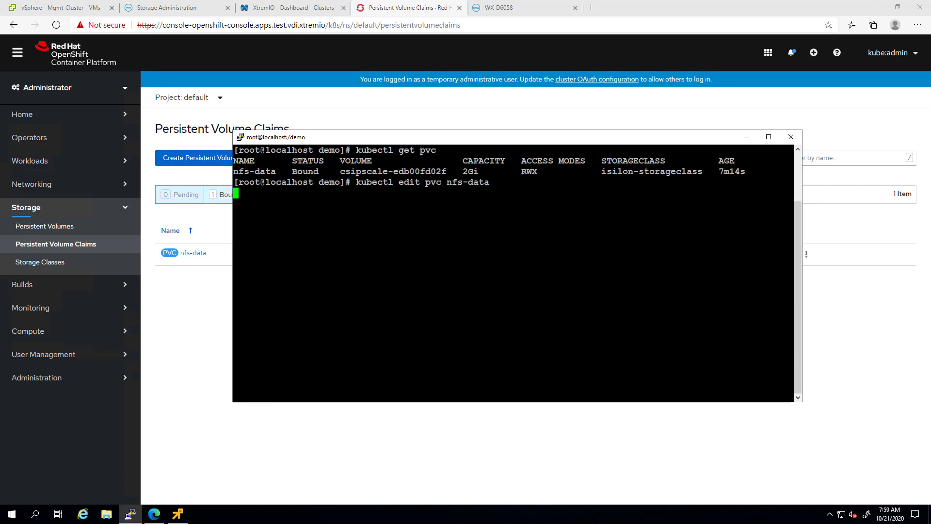
{"action": "key", "text": "Return"}
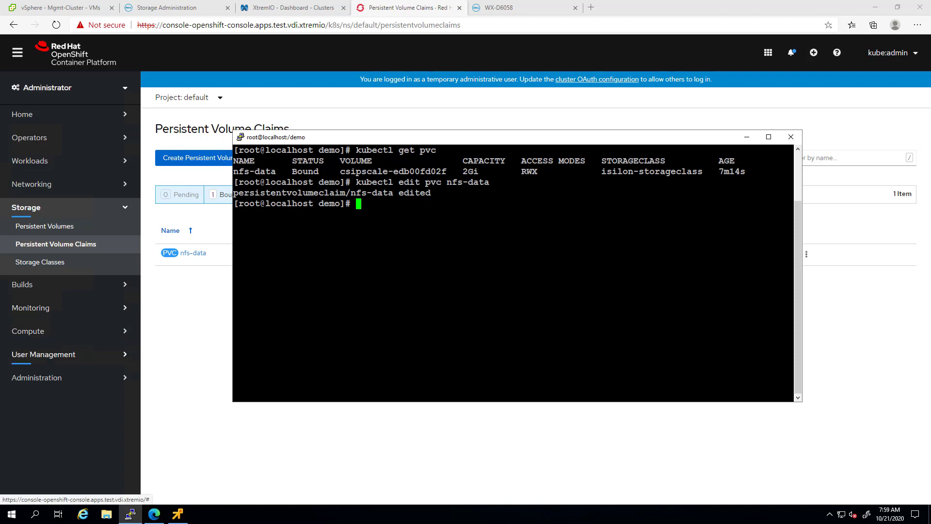
{"action": "mouse_move", "coordinate": [191, 305]}
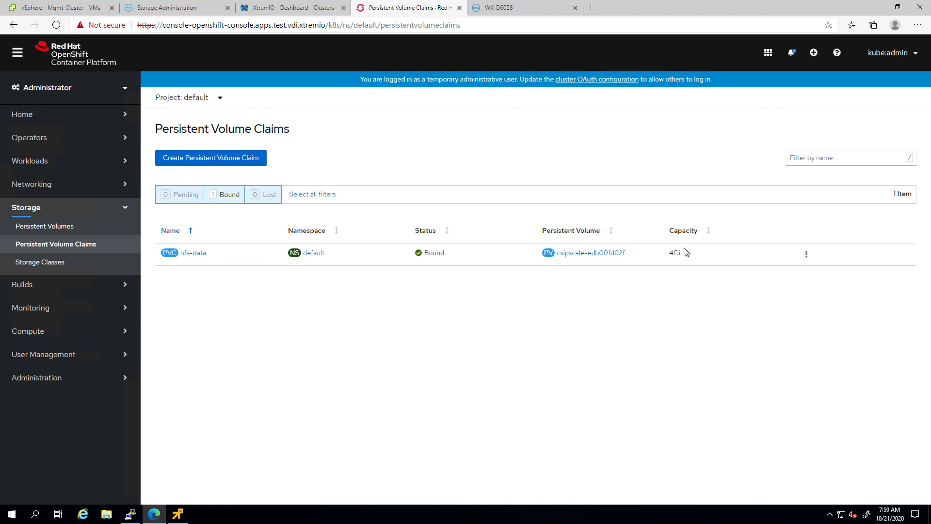
View Storage > Persistent Volumes showing the csipscale volume at 4Gi, then bring up PuTTY
{"action": "left_click", "coordinate": [46, 226]}
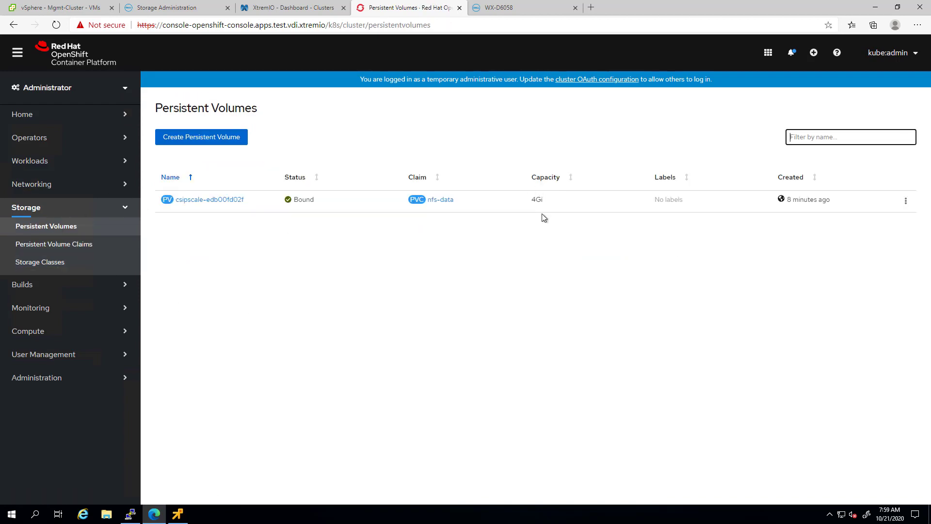
{"action": "left_click", "coordinate": [129, 514]}
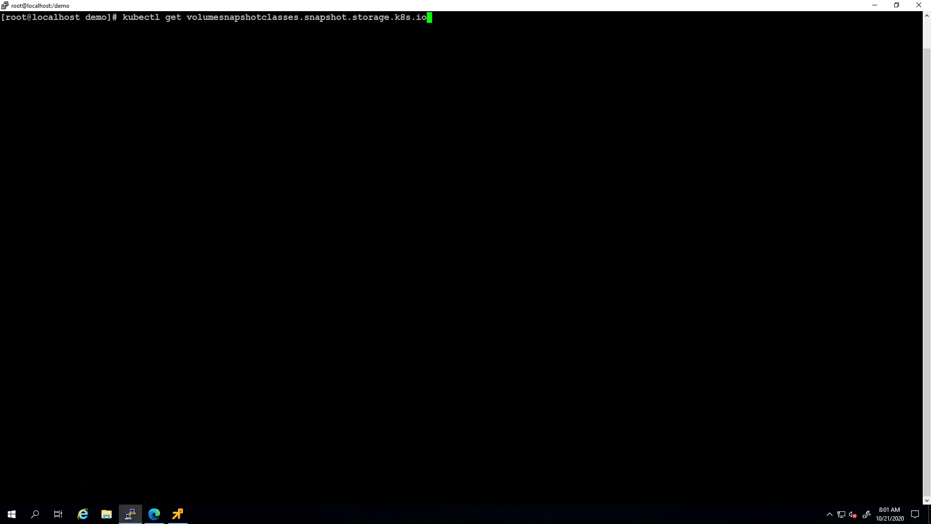
List the volume snapshot classes and show snap-scale.yaml defining snapshot snap2 from claim nfs-data
{"action": "key", "text": "Return"}
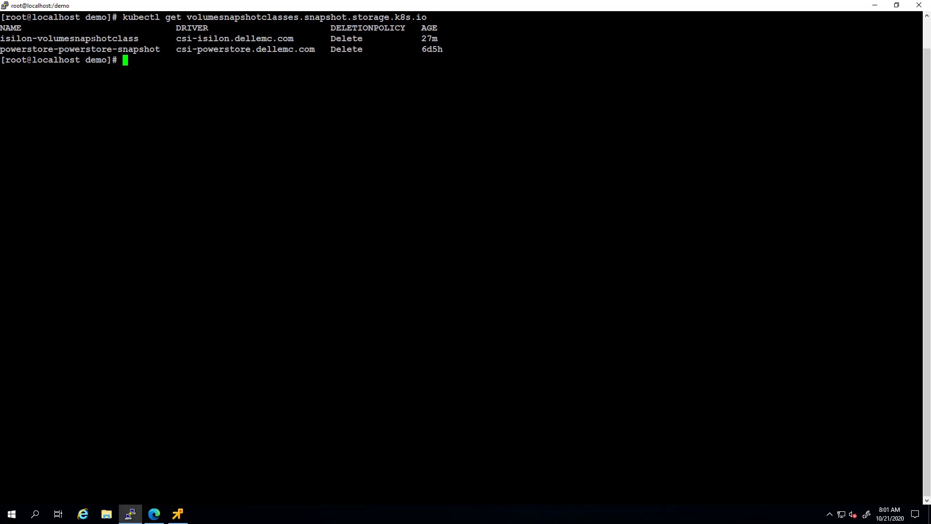
{"action": "double_click", "coordinate": [68, 38]}
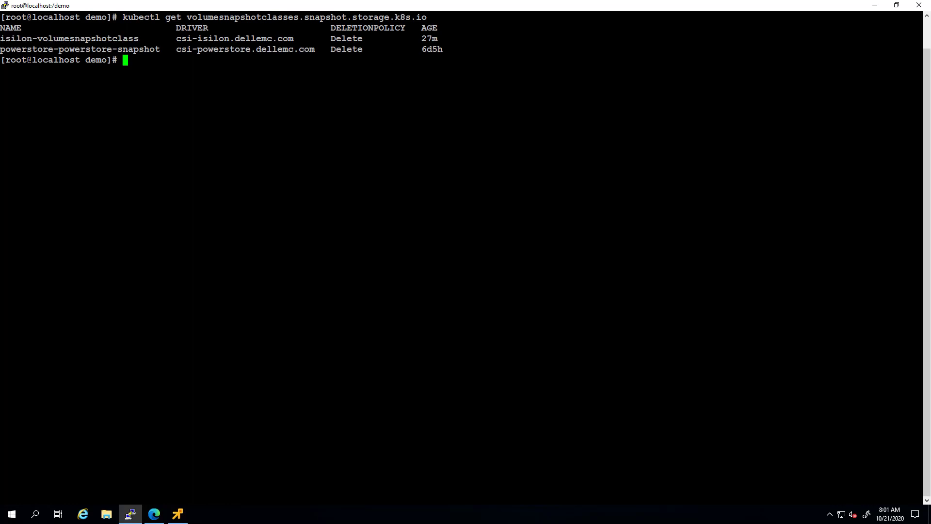
{"action": "type", "text": "cat snap"}
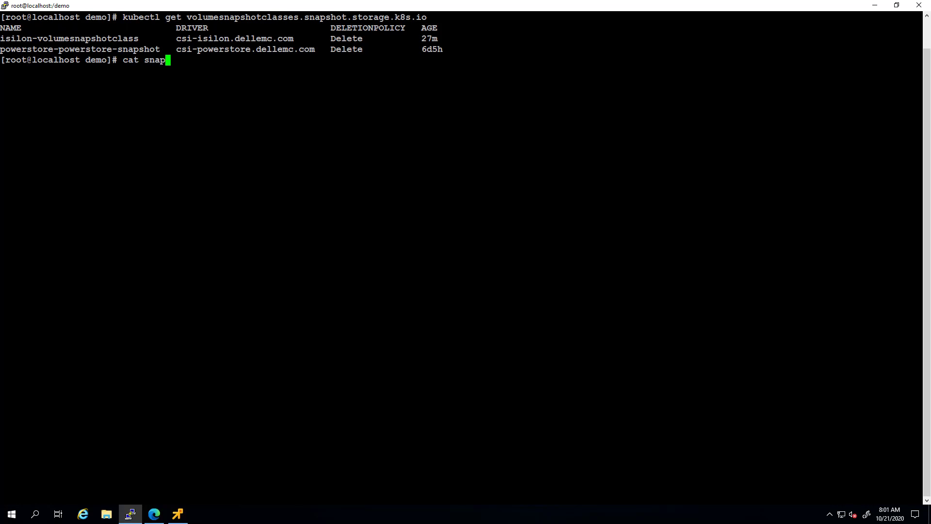
{"action": "key", "text": "Return"}
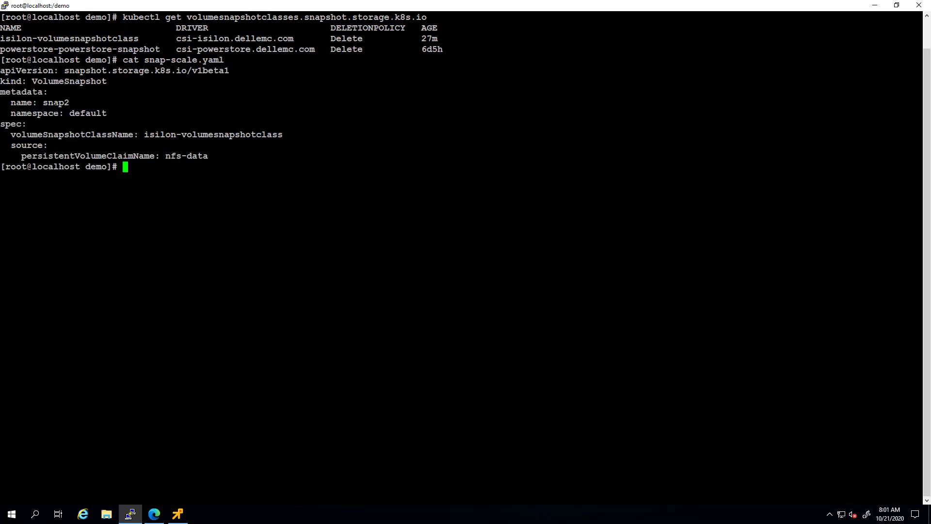
{"action": "double_click", "coordinate": [55, 102]}
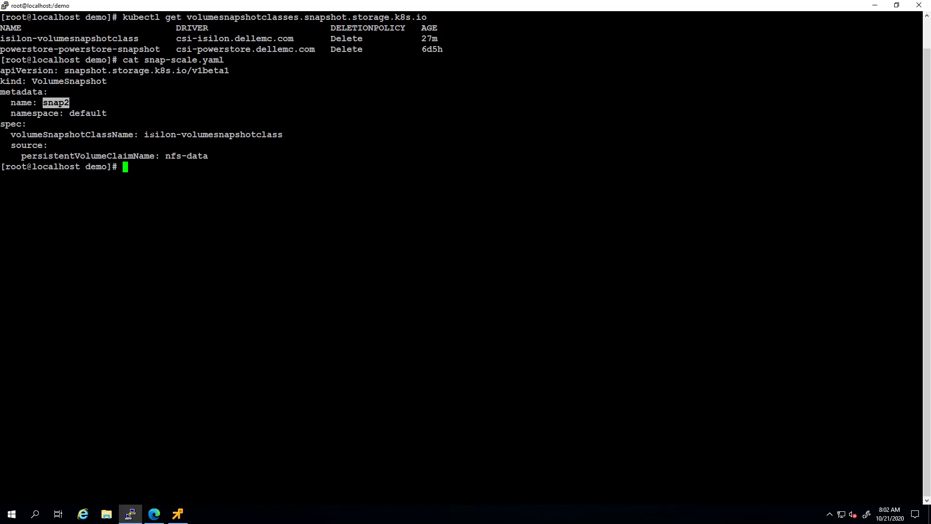
{"action": "double_click", "coordinate": [186, 155]}
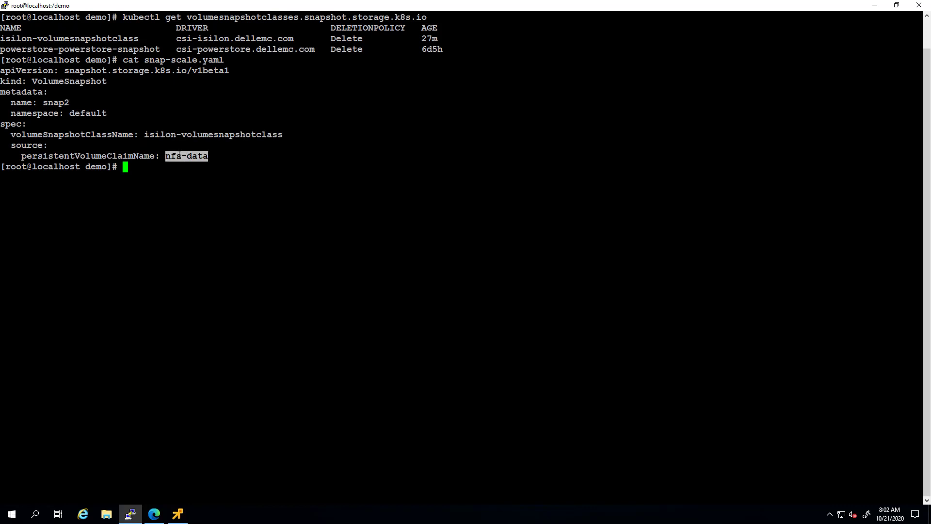
Create the snapshot with kubectl create -f snap-scale.yaml and list volumesnapshots showing snap2 ready to use
{"action": "type", "text": "k"}
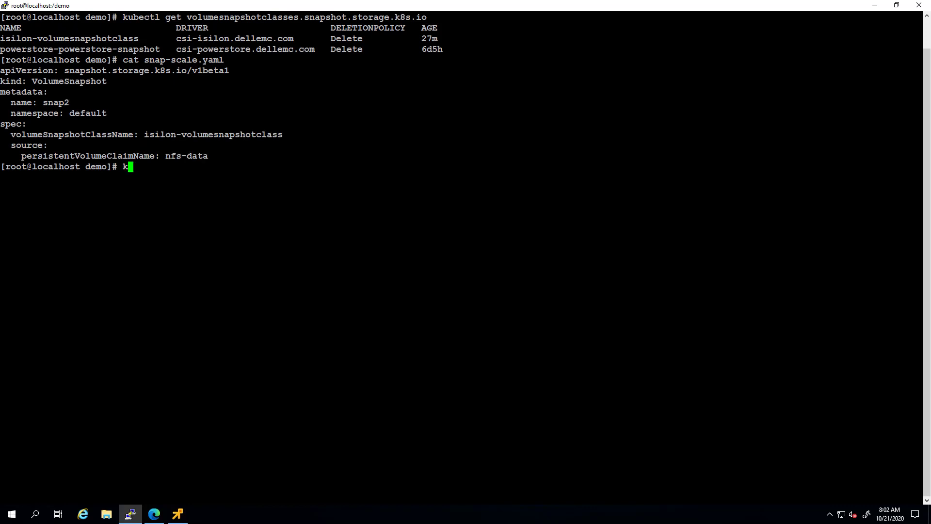
{"action": "type", "text": "ubectl create"}
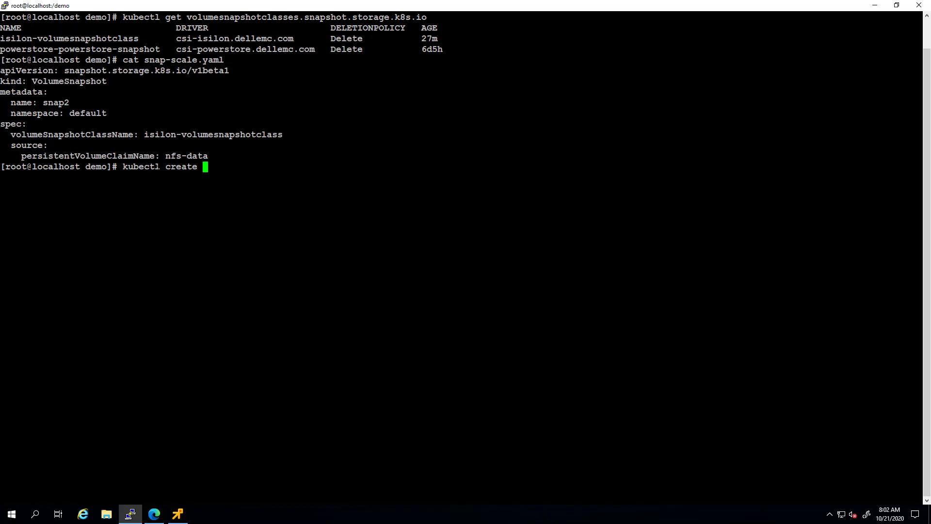
{"action": "type", "text": "-f snap-scale.yaml"}
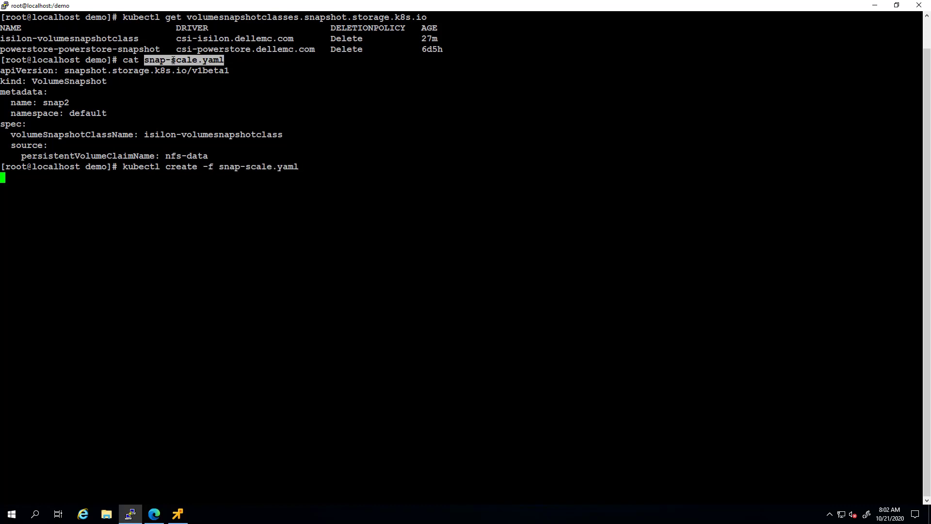
{"action": "key", "text": "Return"}
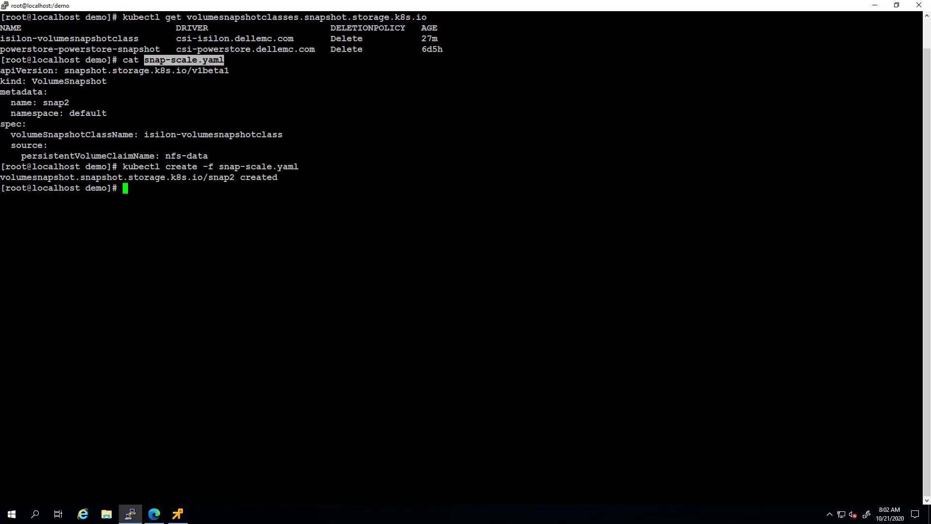
{"action": "type", "text": "kubectl get volumesnapshot"}
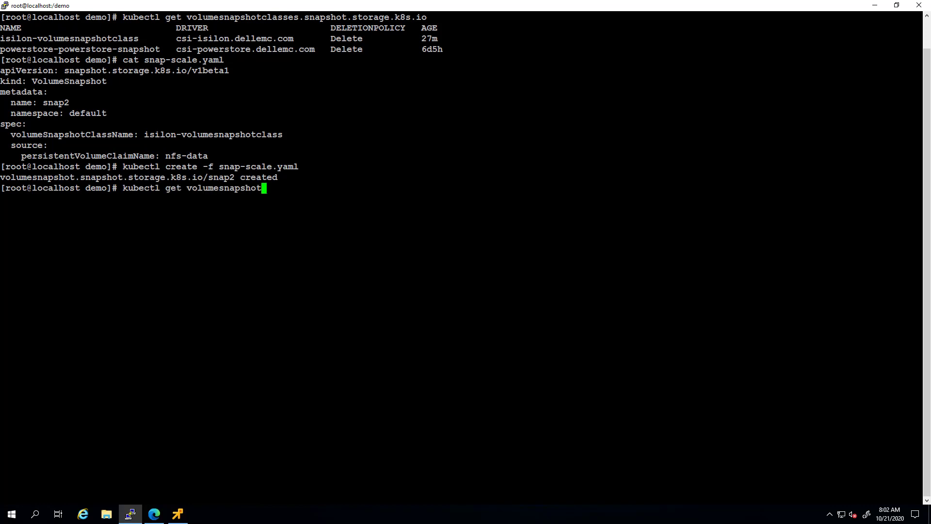
{"action": "key", "text": "Return"}
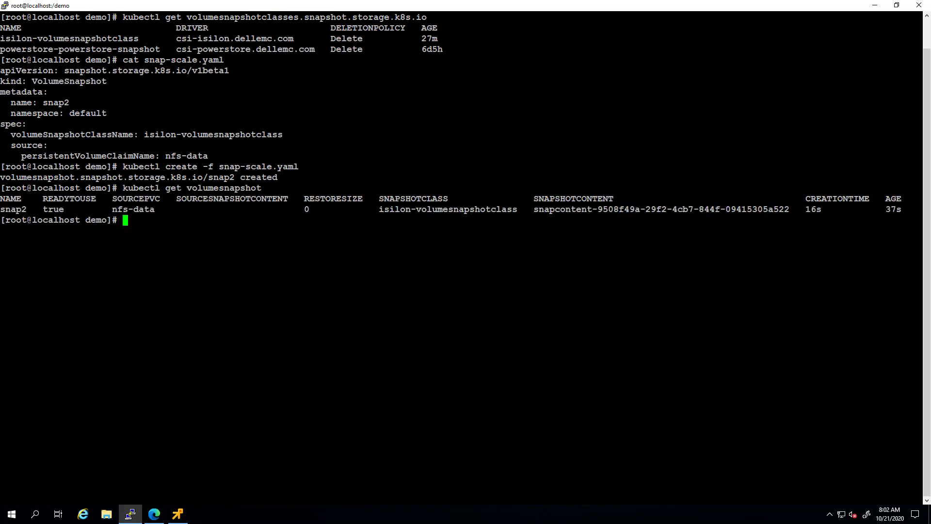
{"action": "double_click", "coordinate": [52, 210]}
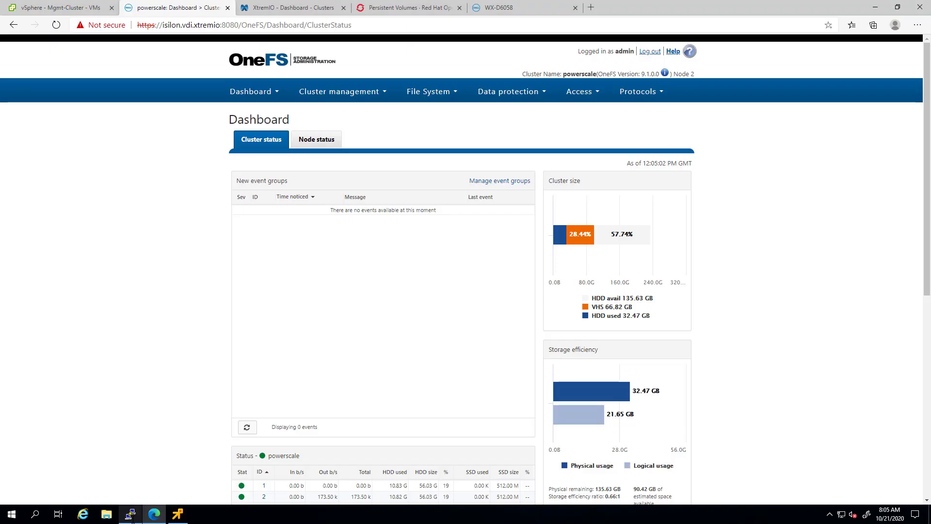
Show Data protection > SnapshotIQ listing one saved snapshot under /ifs/openshift/csipscale and mark its row
{"action": "left_click", "coordinate": [507, 91]}
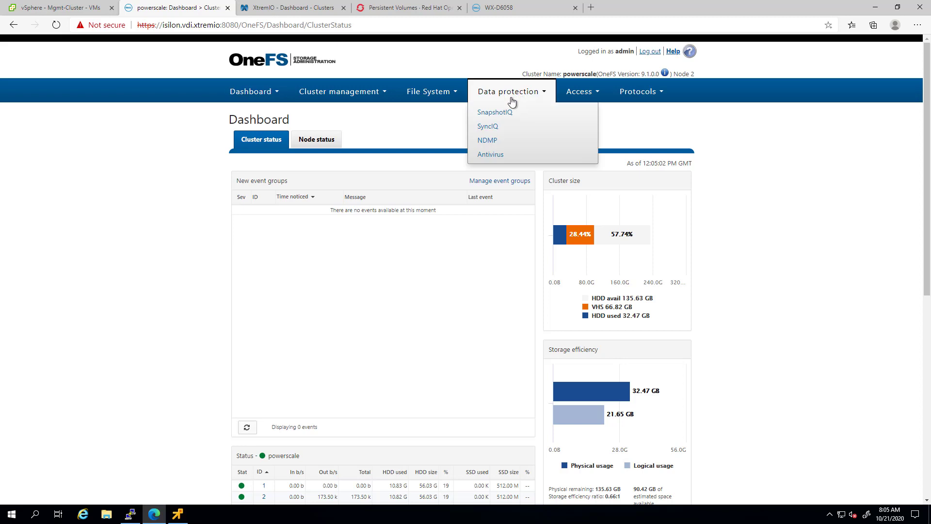
{"action": "left_click", "coordinate": [494, 112]}
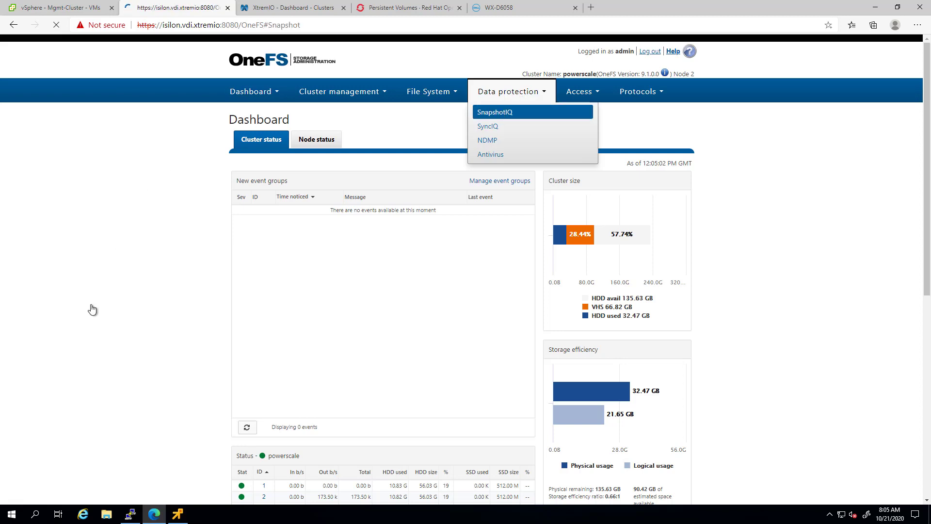
{"action": "left_click", "coordinate": [495, 112]}
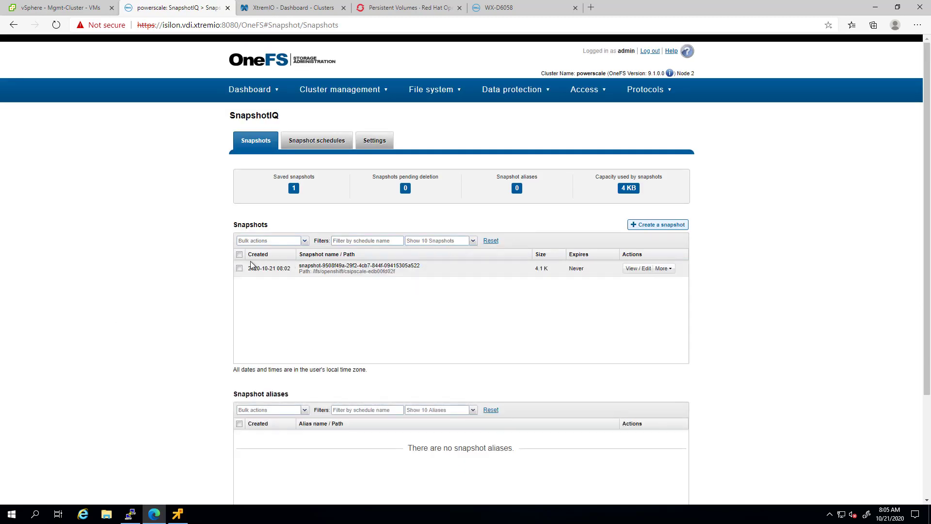
{"action": "left_click", "coordinate": [240, 254]}
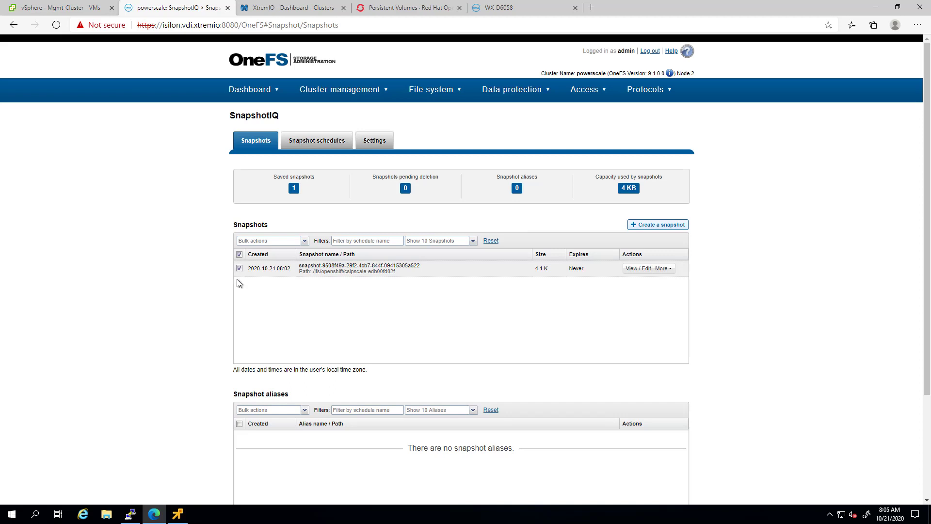
{"action": "mouse_move", "coordinate": [362, 250]}
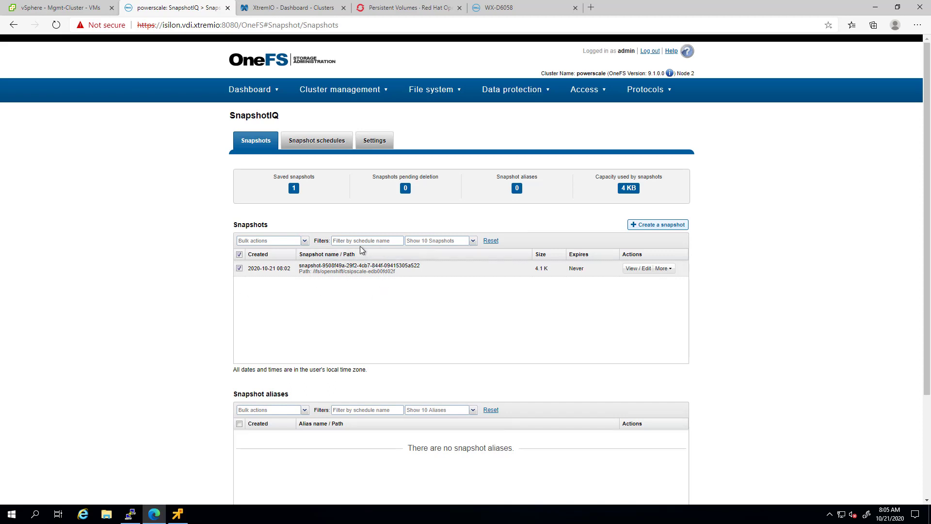
{"action": "mouse_move", "coordinate": [365, 270]}
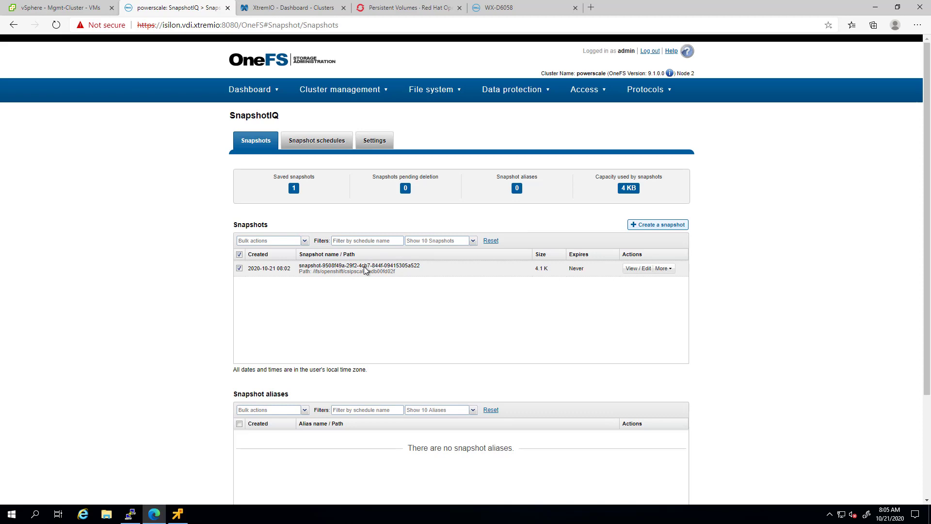